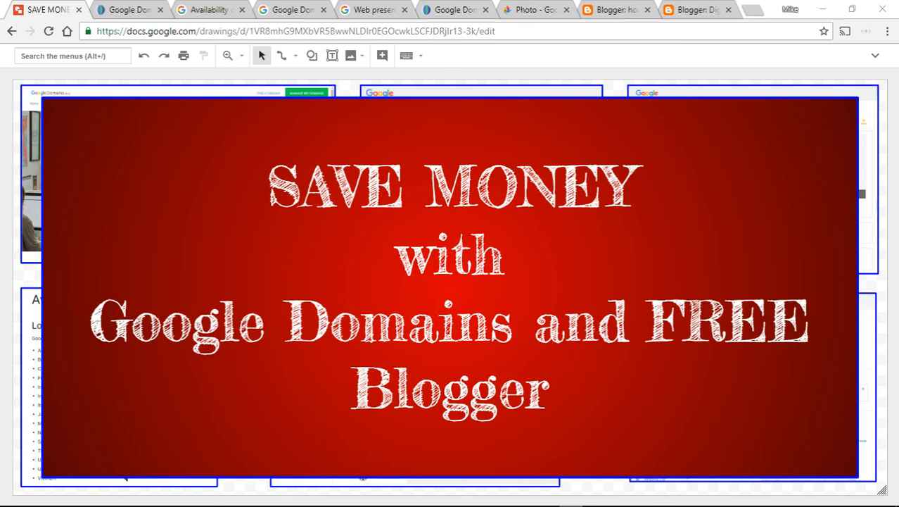
{"action": "mouse_move", "coordinate": [62, 128]}
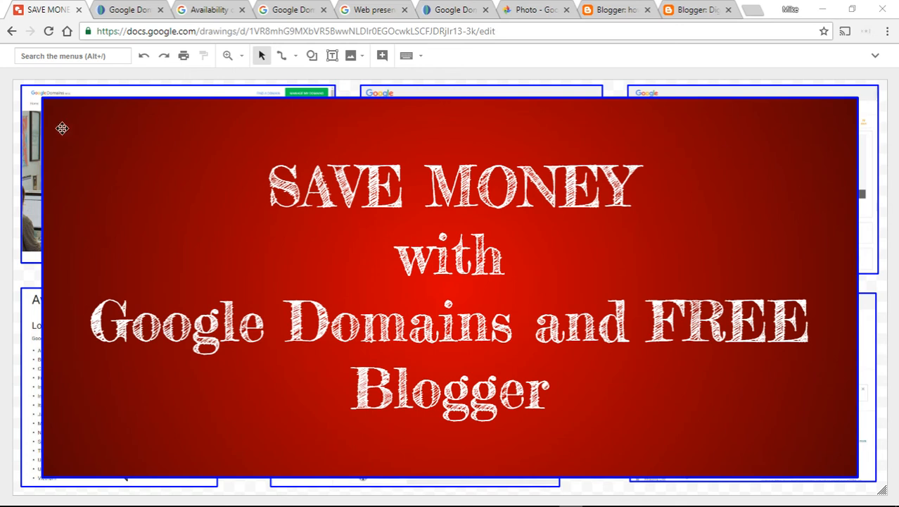
{"action": "mouse_move", "coordinate": [674, 346]}
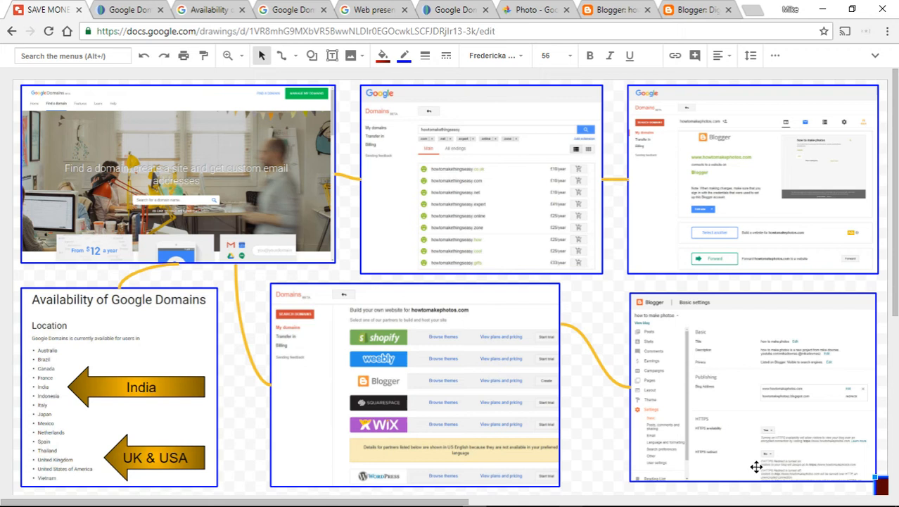
{"action": "mouse_move", "coordinate": [161, 149]}
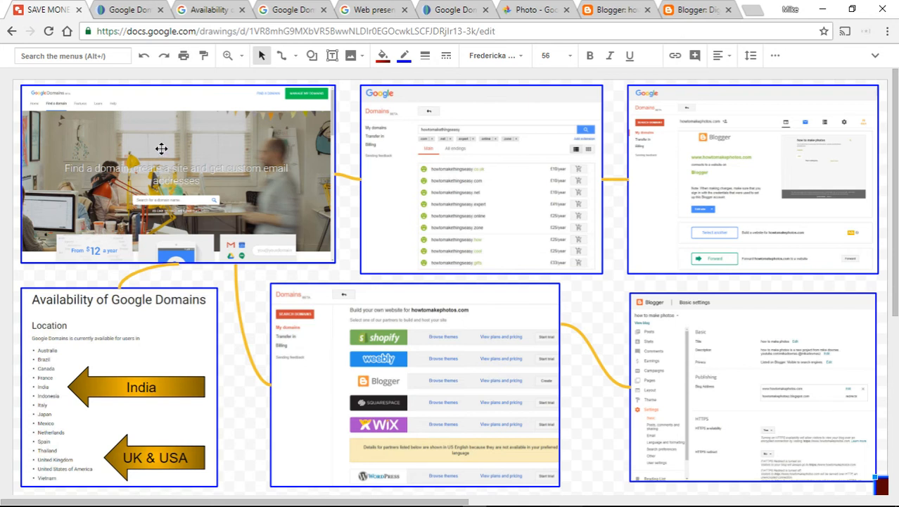
Step: Select each screenshot in turn: Domains availability, search results, Blogger connection and builder partners
{"action": "left_click", "coordinate": [178, 175]}
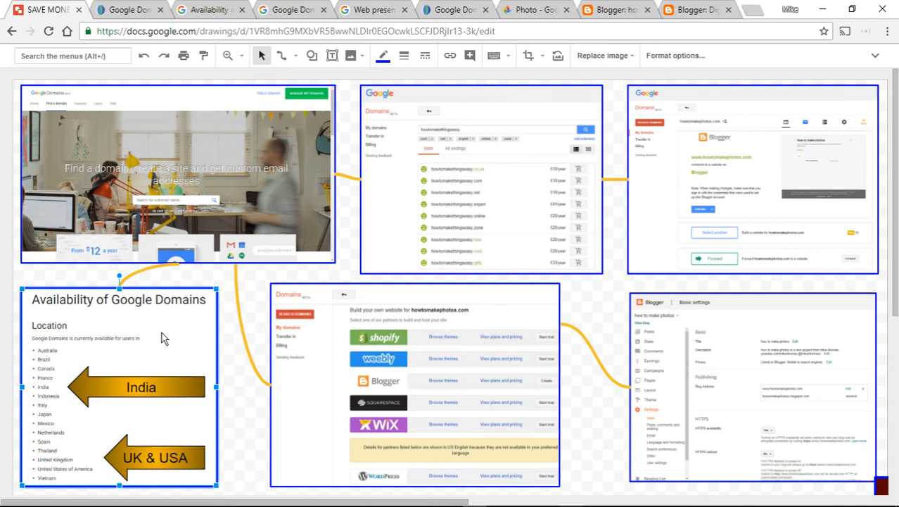
{"action": "mouse_move", "coordinate": [434, 216]}
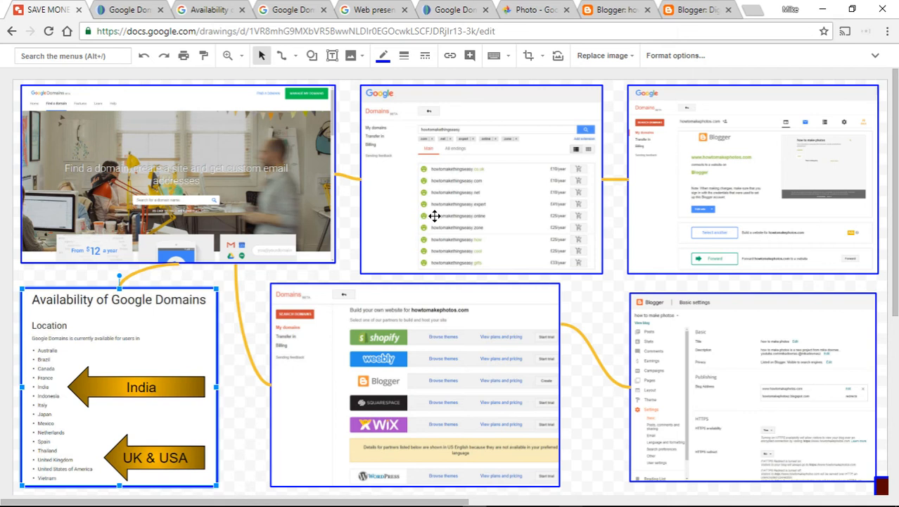
{"action": "left_click", "coordinate": [482, 179]}
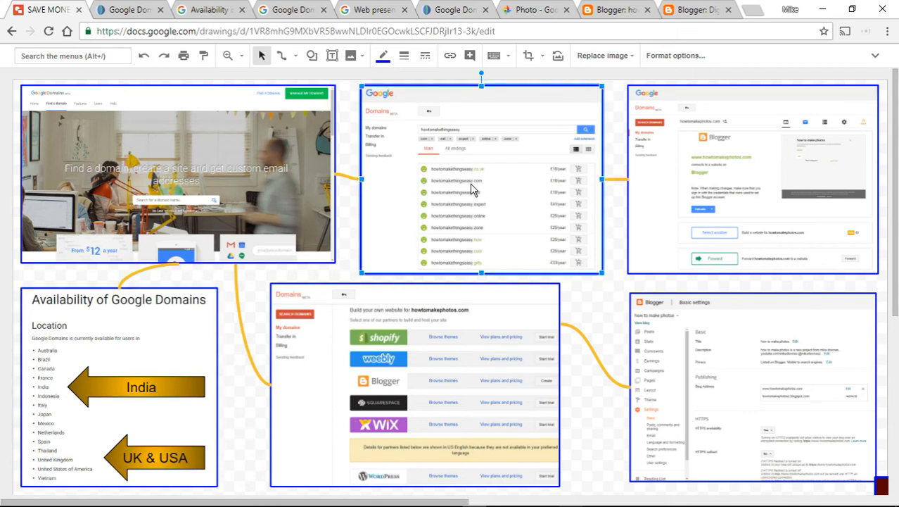
{"action": "mouse_move", "coordinate": [419, 214]}
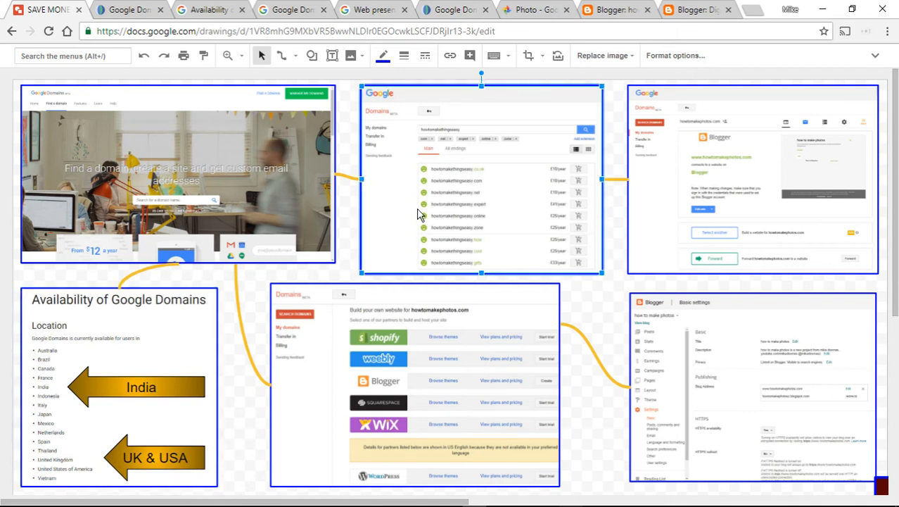
{"action": "mouse_move", "coordinate": [403, 203]}
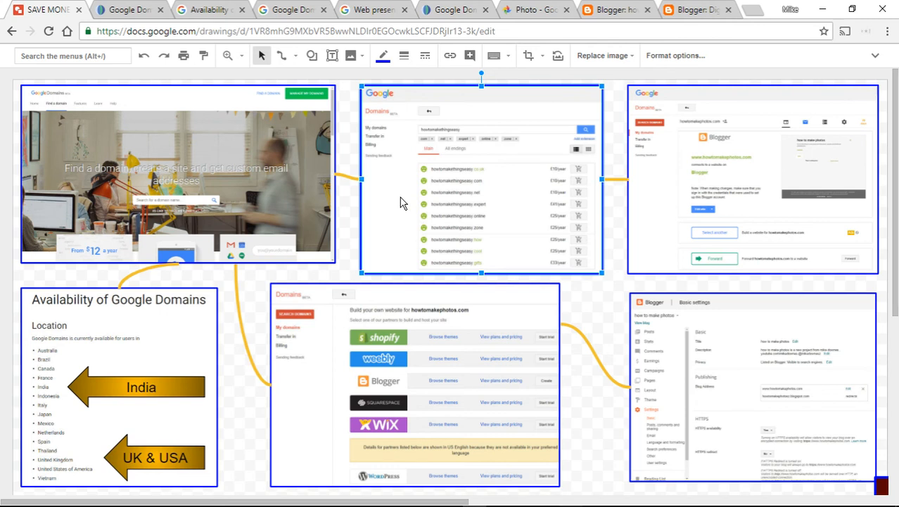
{"action": "left_click", "coordinate": [752, 179]}
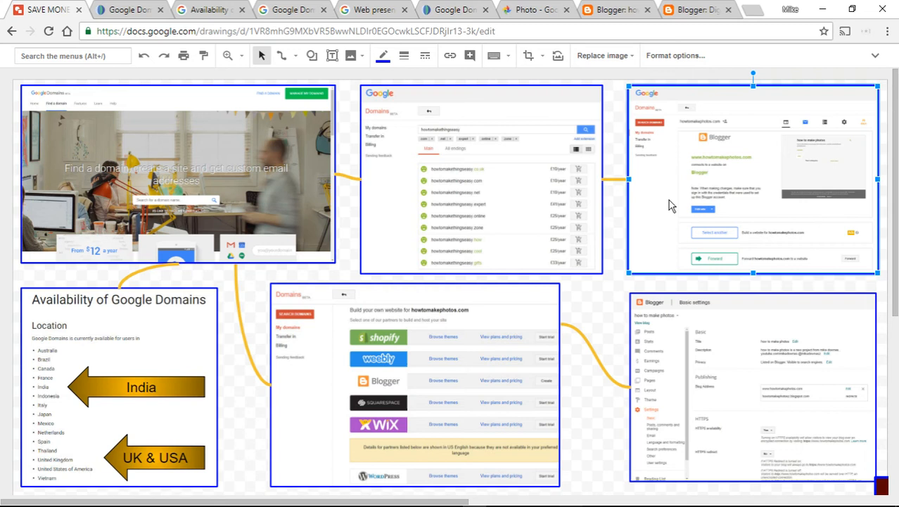
{"action": "mouse_move", "coordinate": [481, 345]}
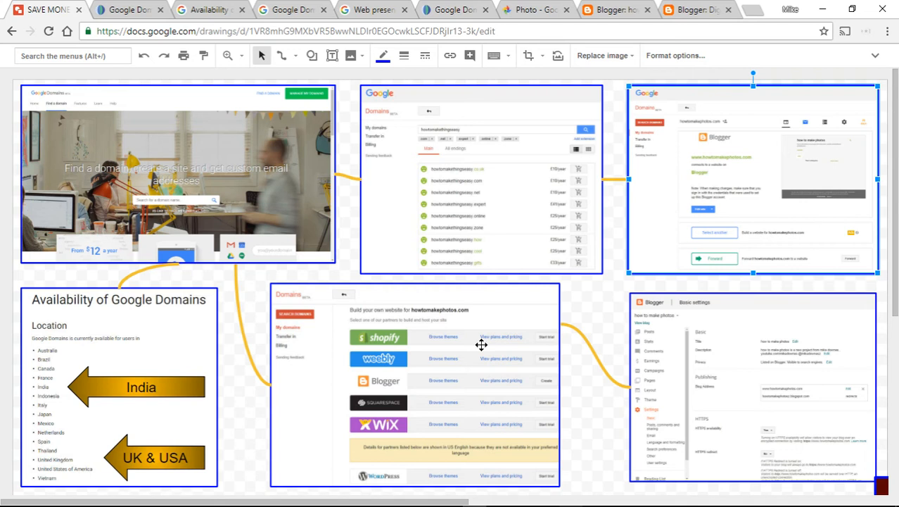
{"action": "left_click", "coordinate": [414, 383]}
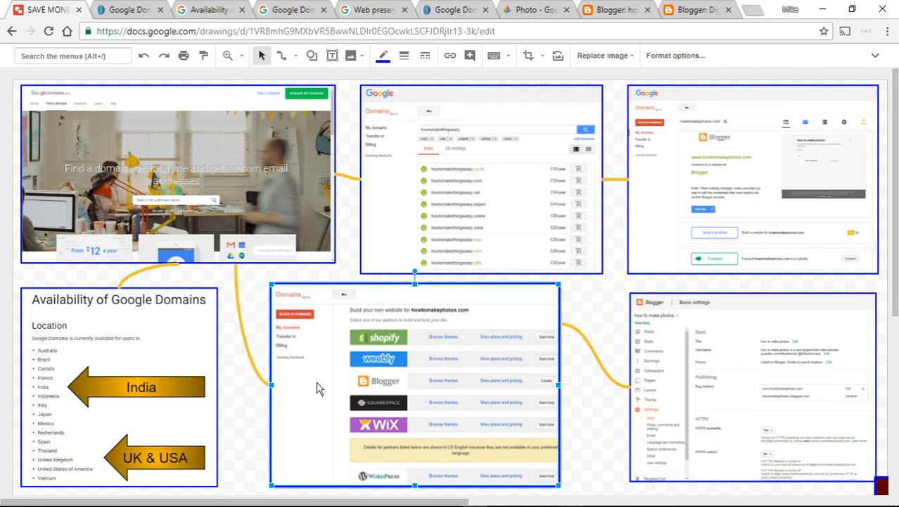
{"action": "mouse_move", "coordinate": [355, 388]}
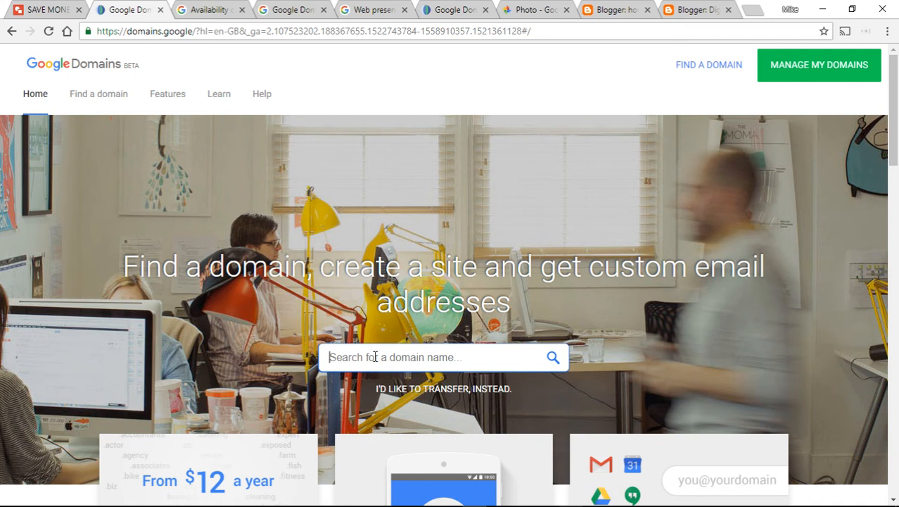
Step: Scroll the homepage through the Pick a name, Create a site and custom email cards
{"action": "scroll", "scroll_direction": "down", "scroll_amount": 3}
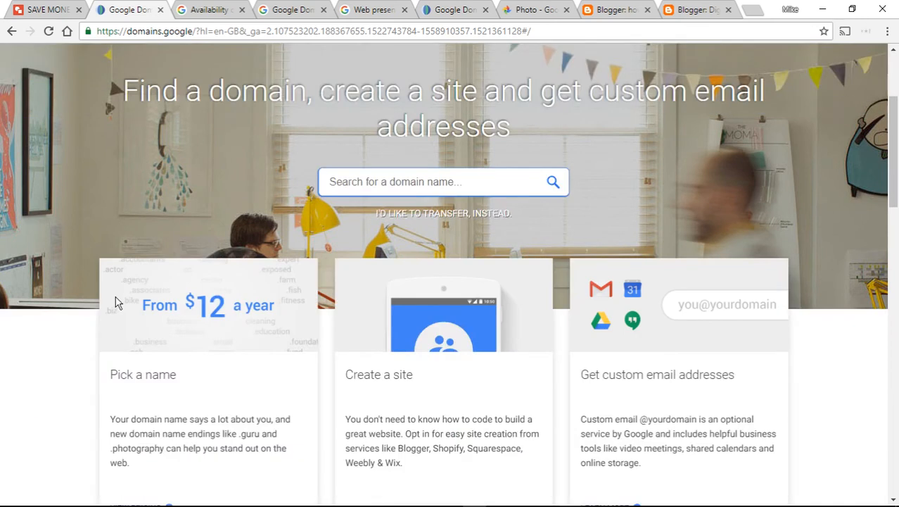
{"action": "scroll", "scroll_direction": "down", "scroll_amount": 3}
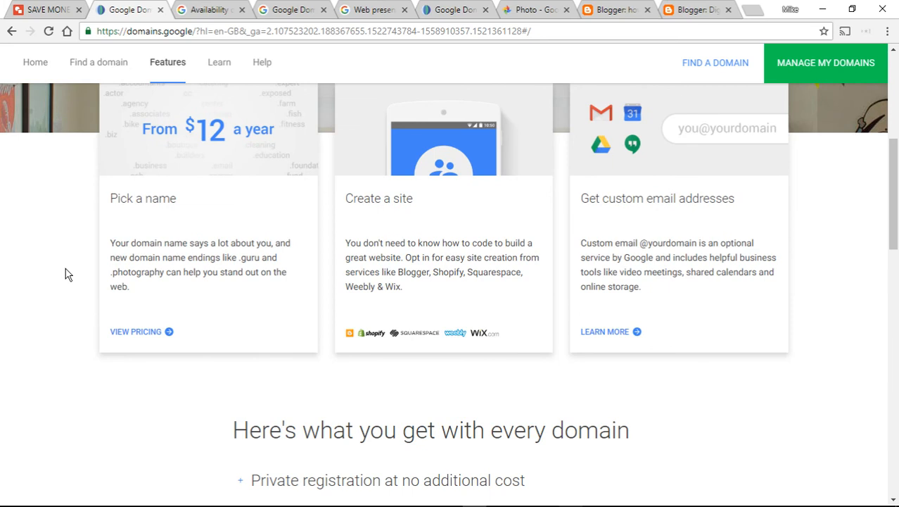
{"action": "scroll", "scroll_direction": "up", "scroll_amount": 3}
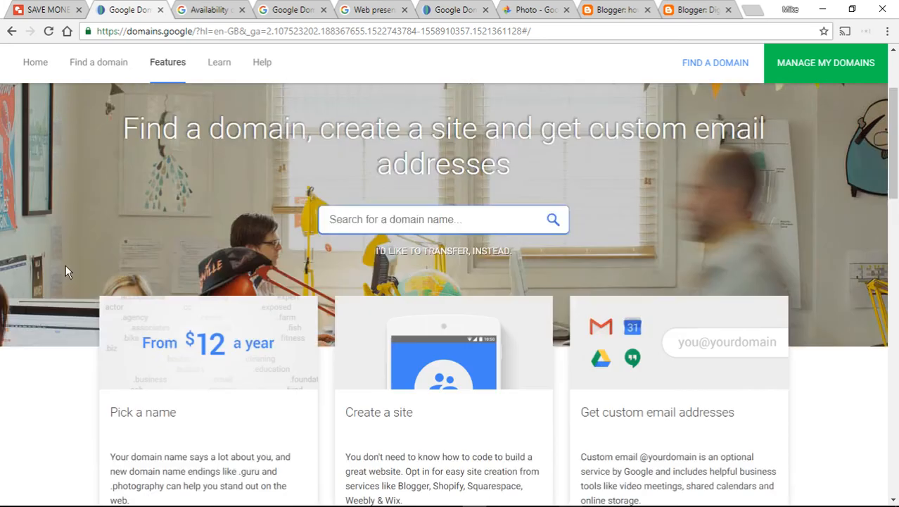
Step: Open the Availability of Google Domains article and scroll its supported-country list
{"action": "left_click", "coordinate": [207, 9]}
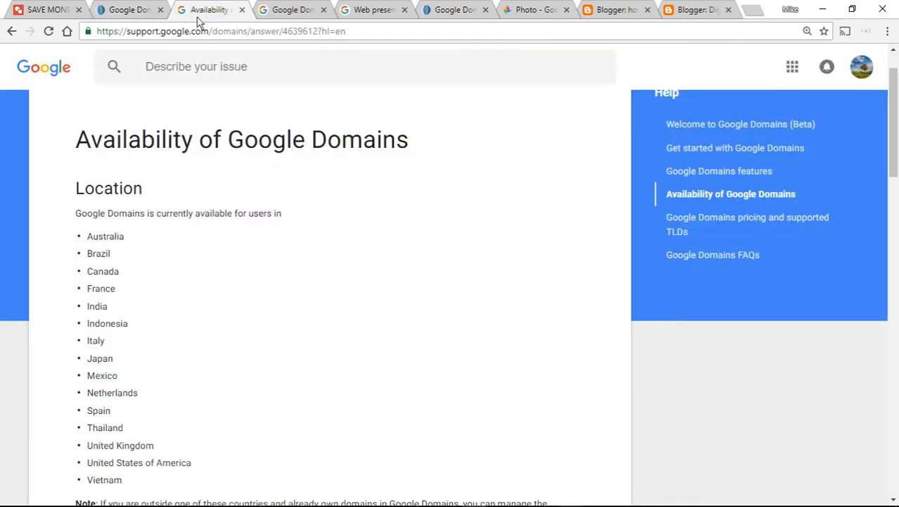
{"action": "mouse_move", "coordinate": [282, 384]}
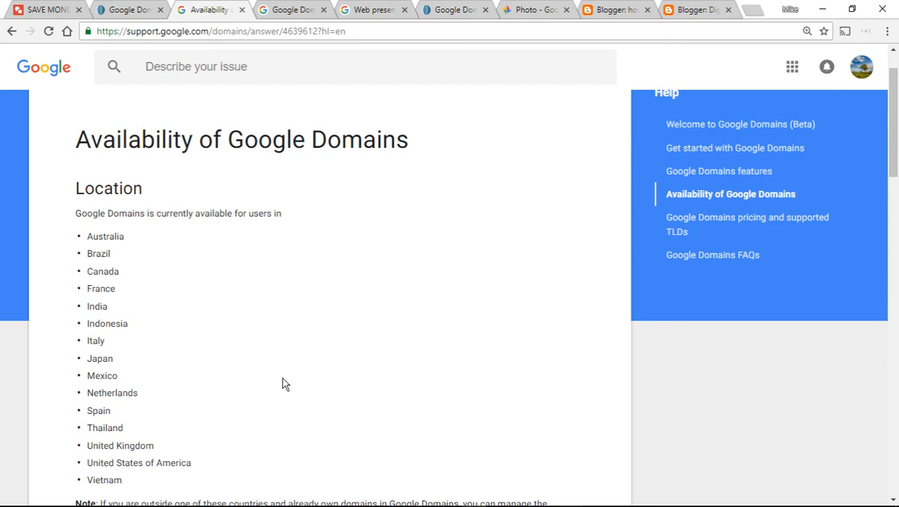
{"action": "mouse_move", "coordinate": [277, 363]}
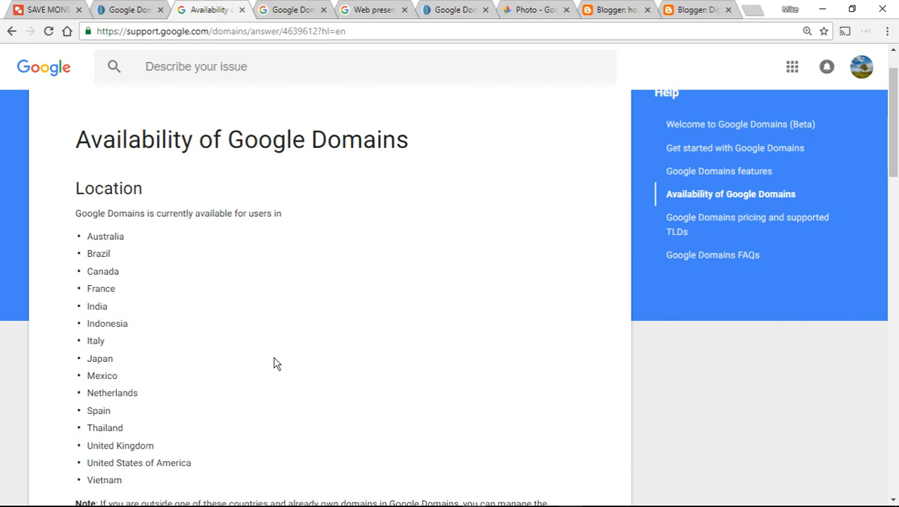
{"action": "mouse_move", "coordinate": [85, 319]}
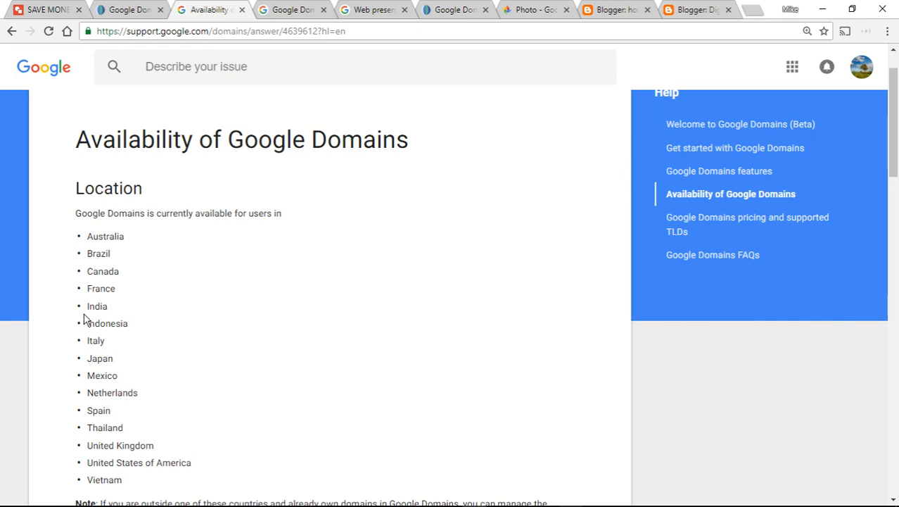
{"action": "scroll", "scroll_direction": "down", "scroll_amount": 3}
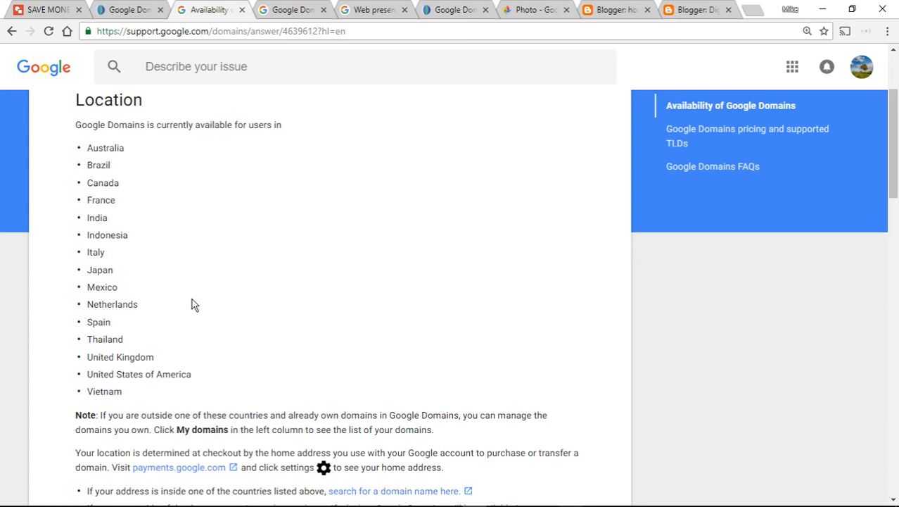
{"action": "mouse_move", "coordinate": [207, 296]}
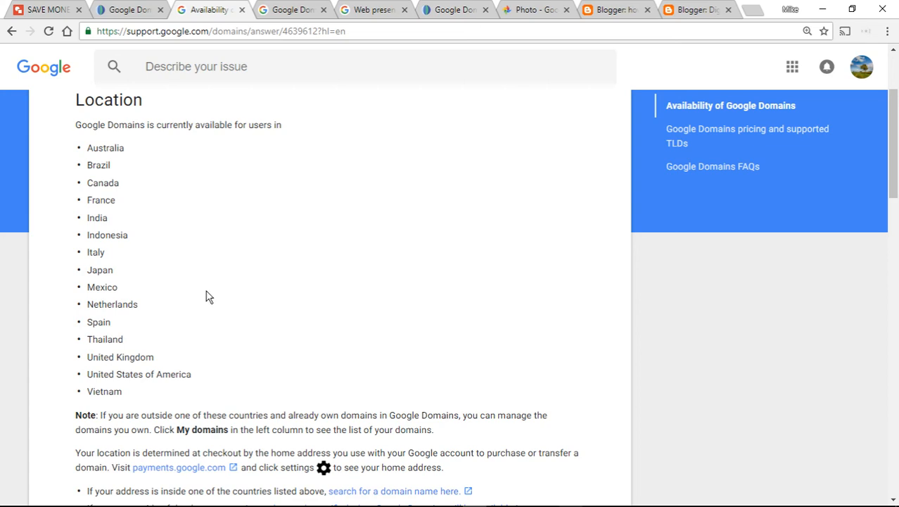
{"action": "mouse_move", "coordinate": [203, 282]}
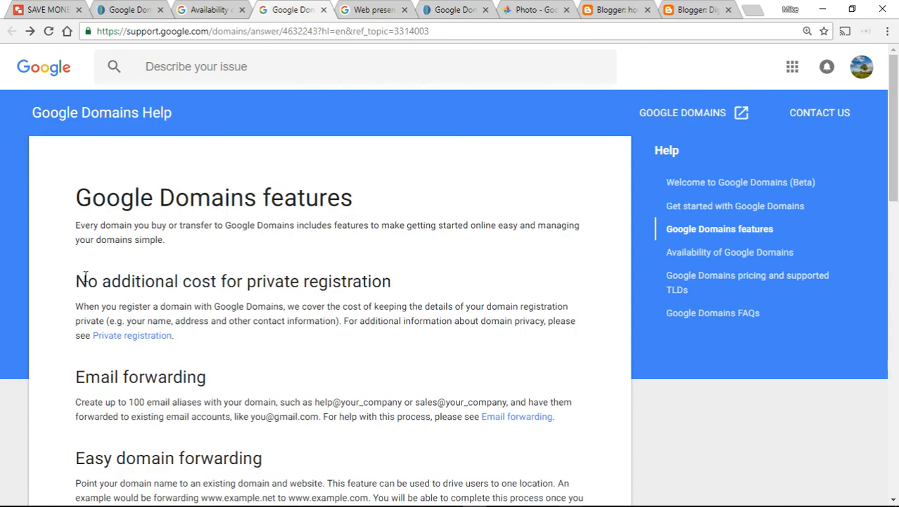
{"action": "mouse_move", "coordinate": [44, 275]}
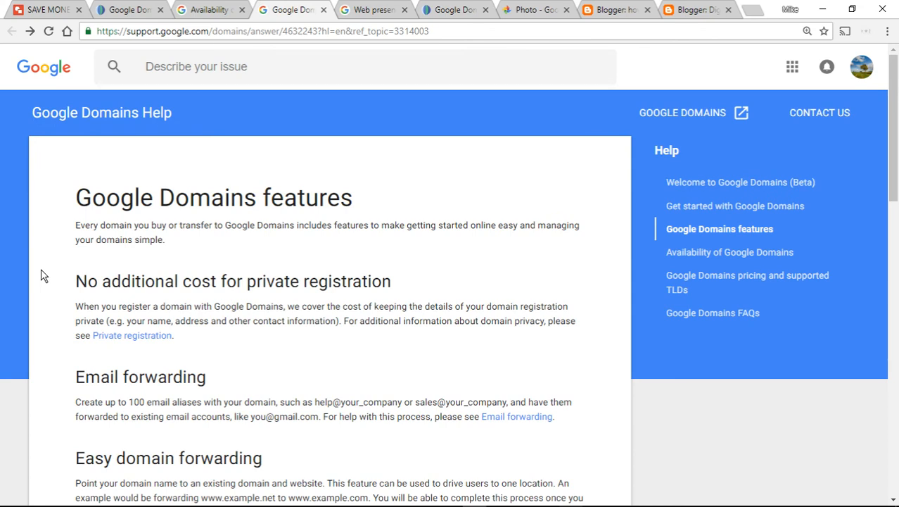
{"action": "mouse_move", "coordinate": [62, 285]}
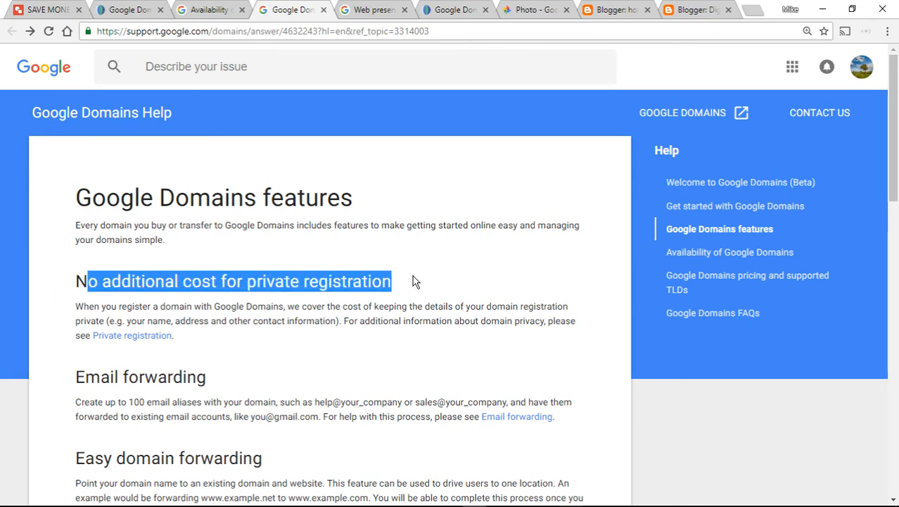
Step: Clear the private registration highlight and highlight the Easy domain forwarding heading
{"action": "left_click", "coordinate": [48, 283]}
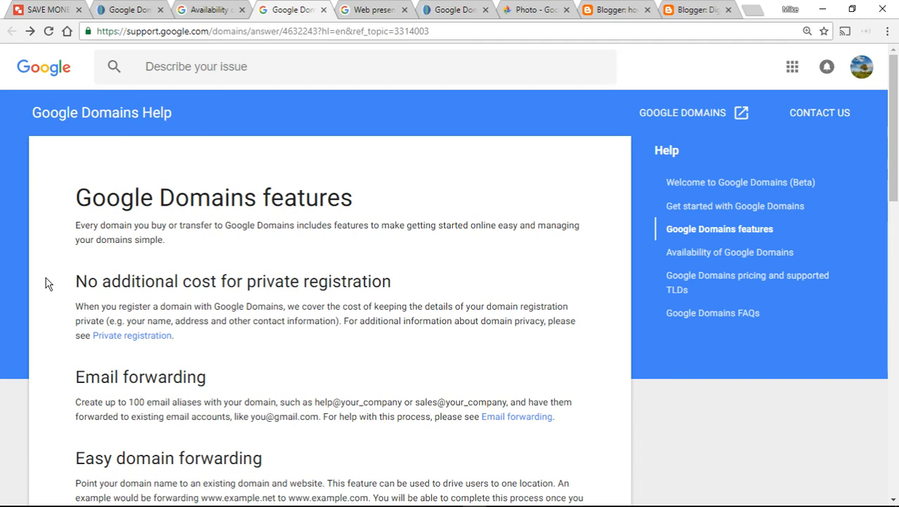
{"action": "mouse_move", "coordinate": [63, 296]}
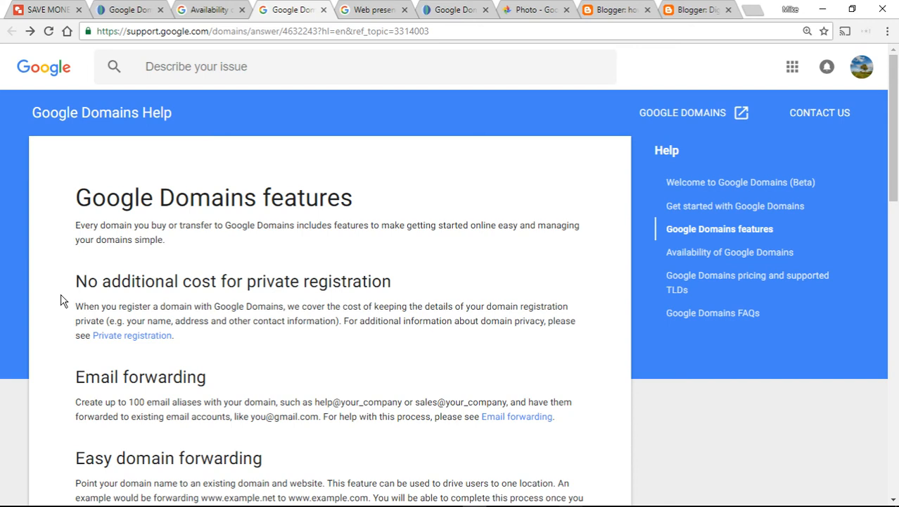
{"action": "scroll", "scroll_direction": "down", "scroll_amount": 3}
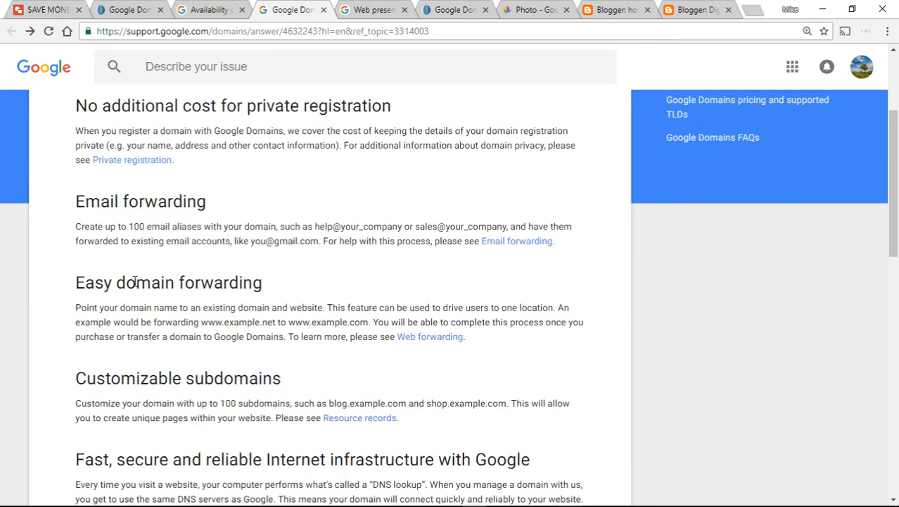
{"action": "double_click", "coordinate": [168, 282]}
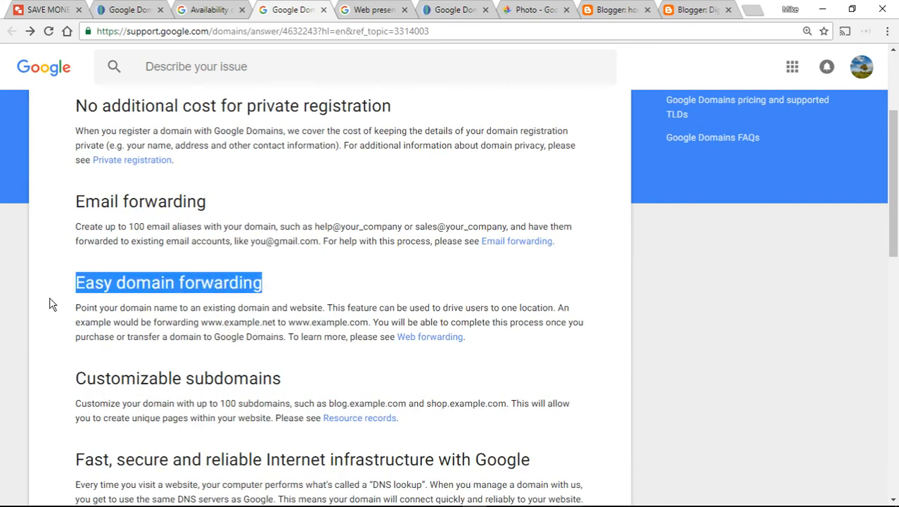
Step: Scroll to the website builders integration heading, highlight it, then clear the highlight
{"action": "scroll", "scroll_direction": "down", "scroll_amount": 3}
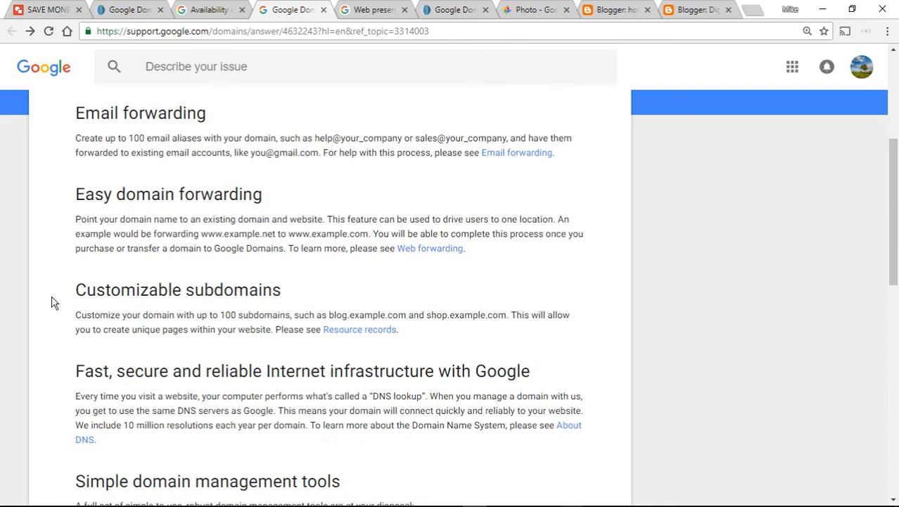
{"action": "scroll", "scroll_direction": "down", "scroll_amount": 3}
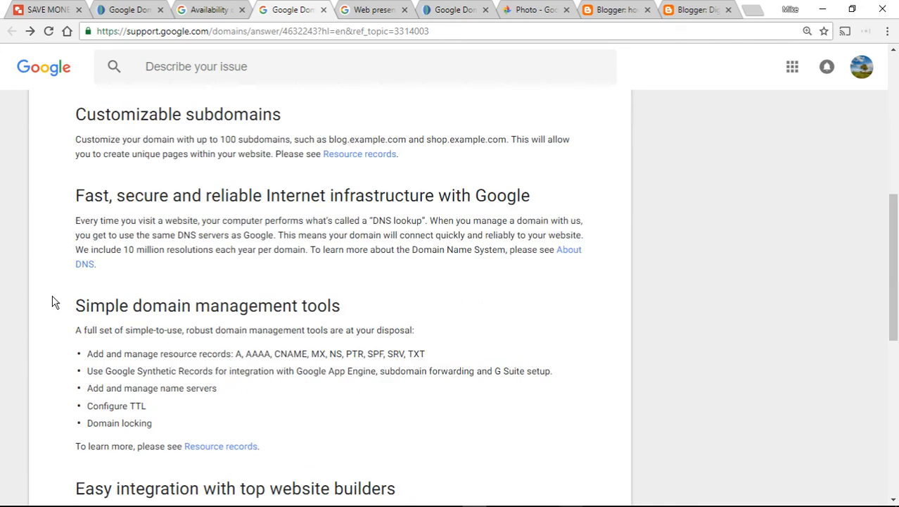
{"action": "scroll", "scroll_direction": "down", "scroll_amount": 3}
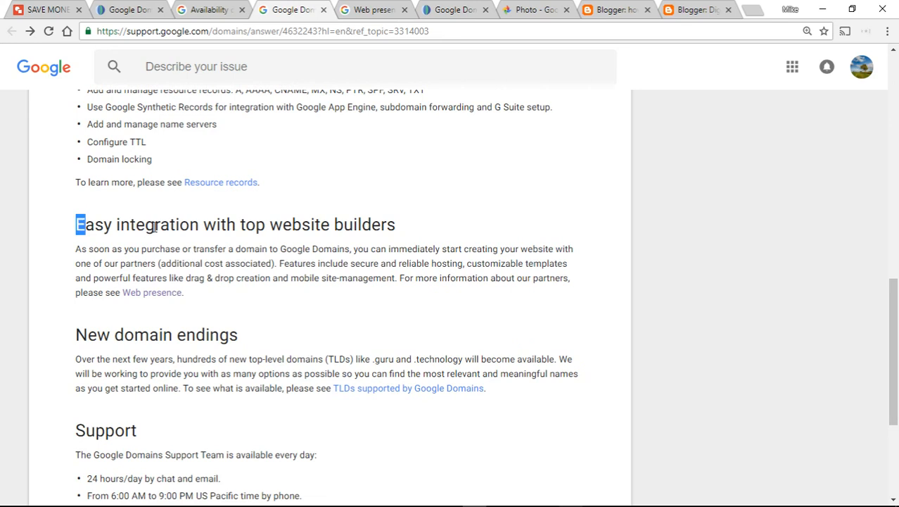
{"action": "left_click_drag", "start_coordinate": [76, 224], "coordinate": [391, 224]}
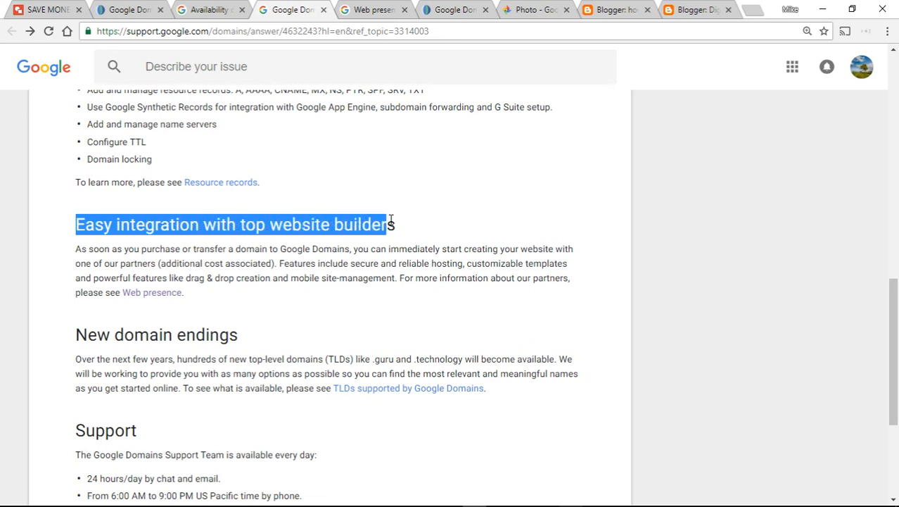
{"action": "left_click", "coordinate": [32, 289]}
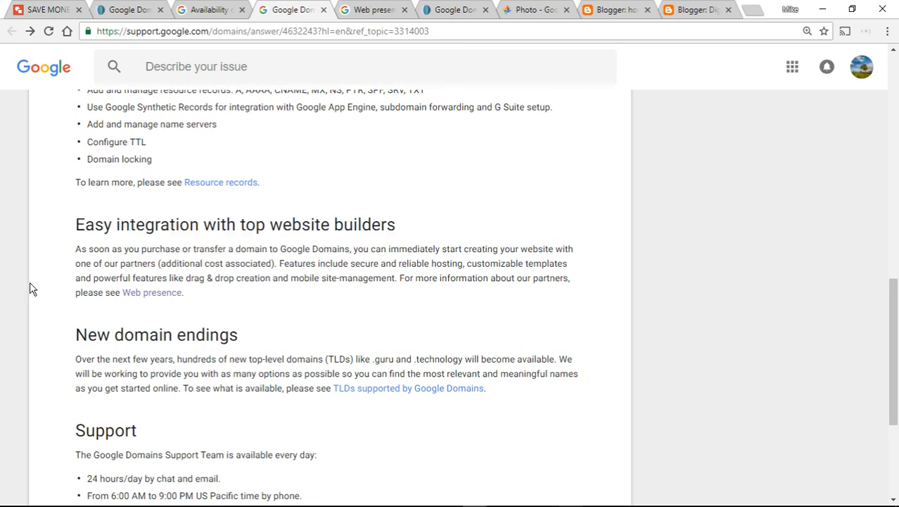
{"action": "scroll", "scroll_direction": "down", "scroll_amount": 3}
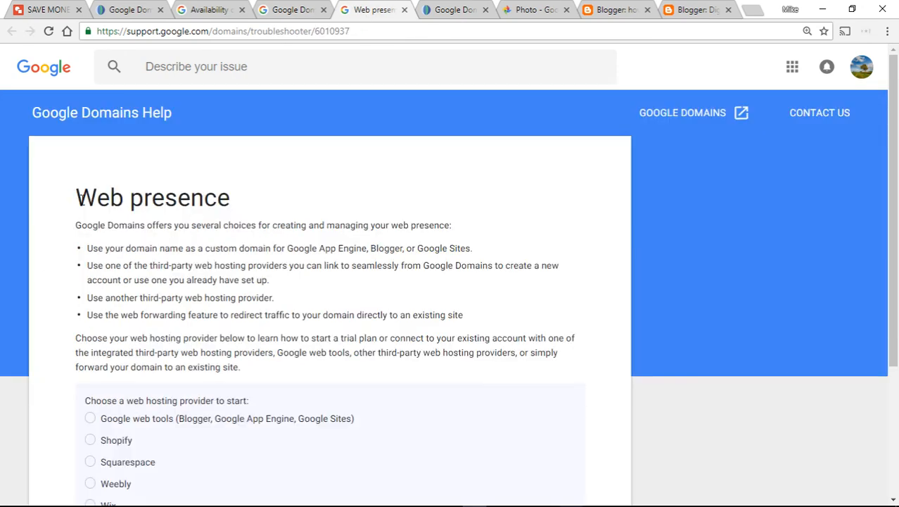
{"action": "double_click", "coordinate": [152, 197]}
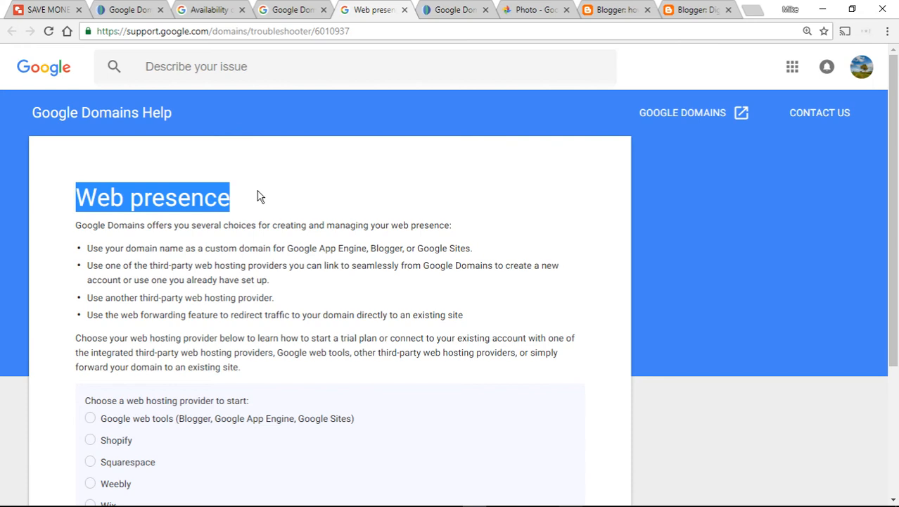
{"action": "scroll", "scroll_direction": "down", "scroll_amount": 3}
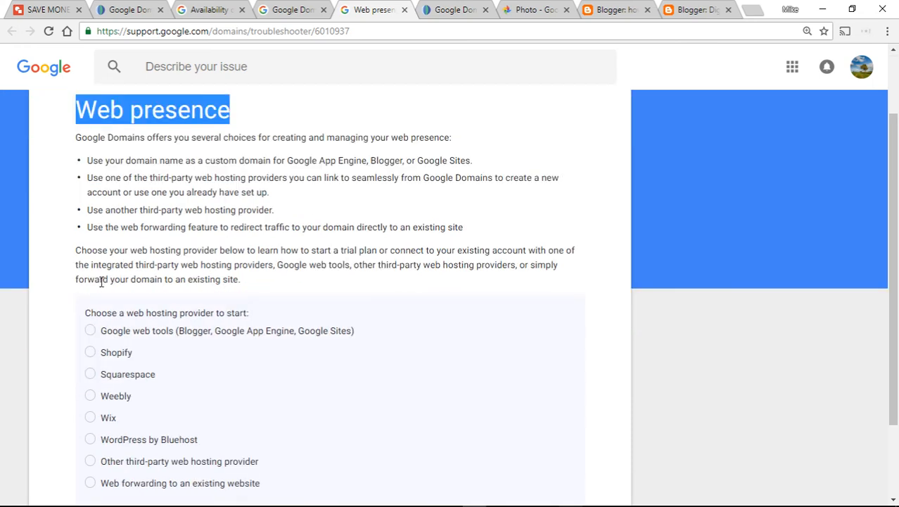
{"action": "scroll", "scroll_direction": "down", "scroll_amount": 3}
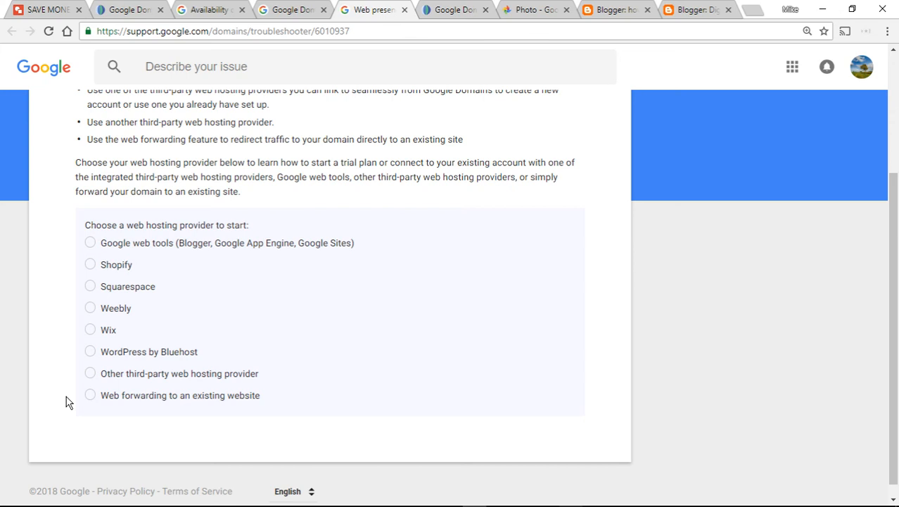
{"action": "mouse_move", "coordinate": [126, 385]}
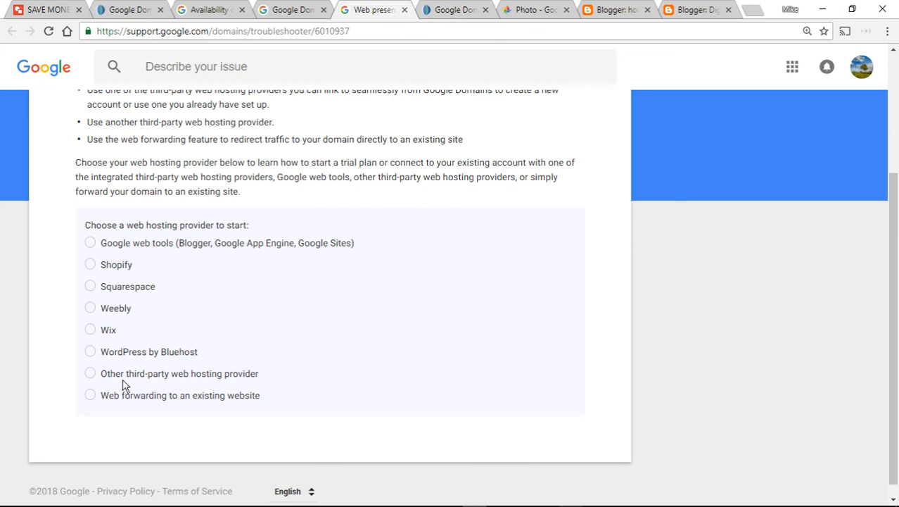
{"action": "mouse_move", "coordinate": [438, 310]}
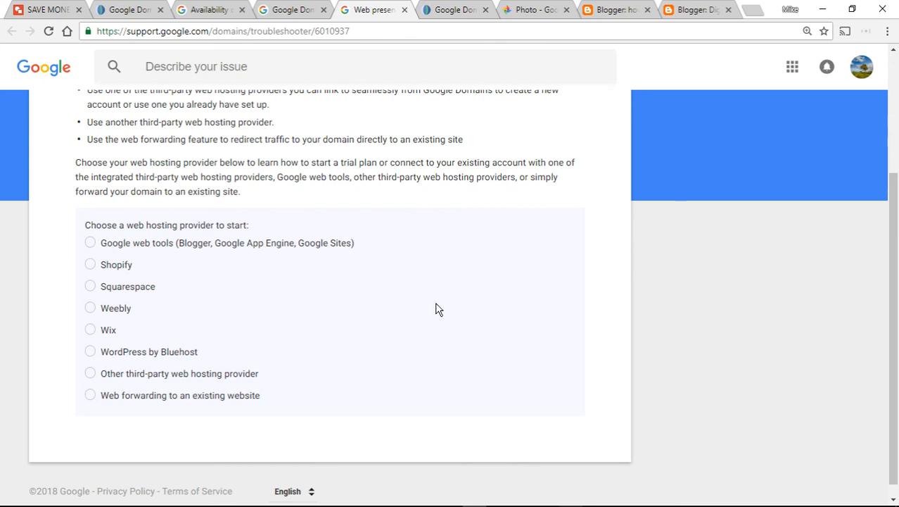
{"action": "scroll", "scroll_direction": "up", "scroll_amount": 3}
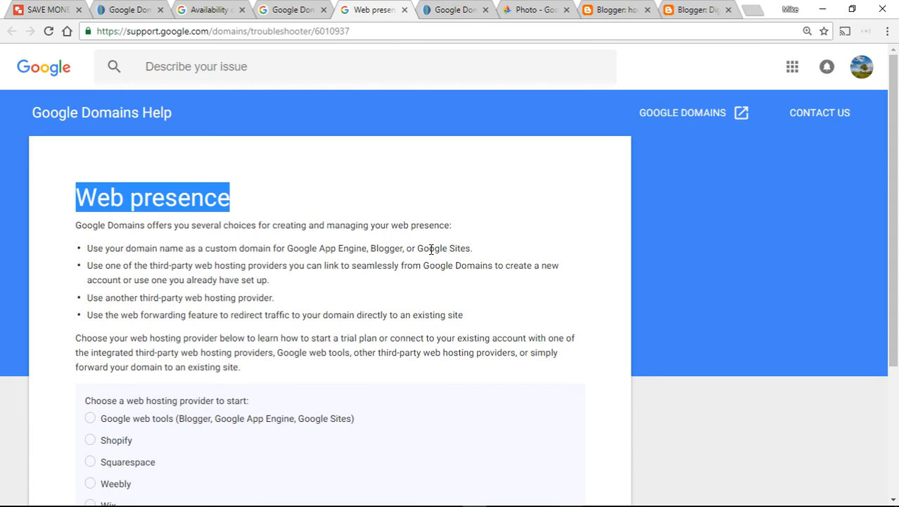
{"action": "mouse_move", "coordinate": [411, 191]}
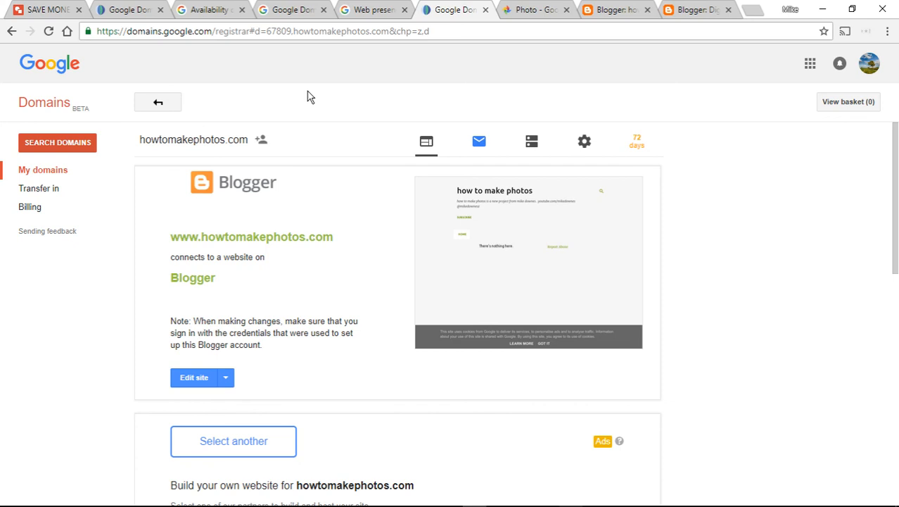
{"action": "mouse_move", "coordinate": [126, 266]}
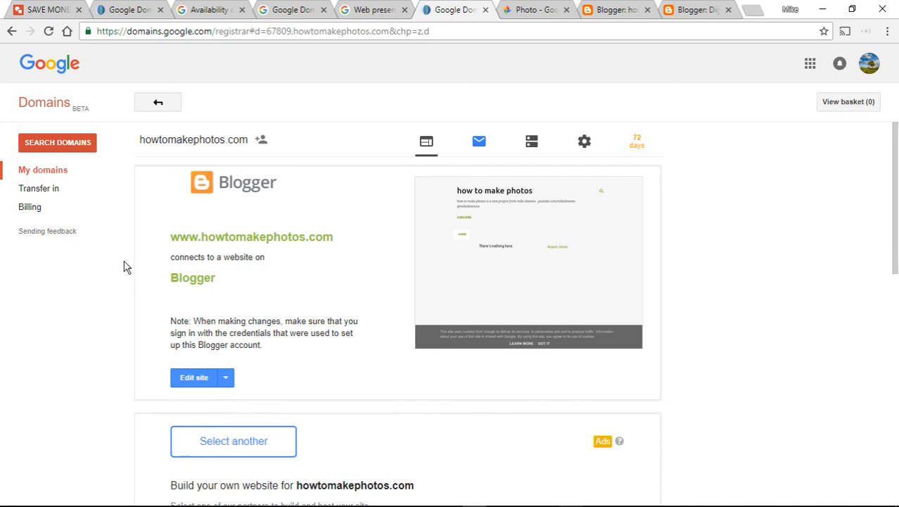
{"action": "mouse_move", "coordinate": [133, 271]}
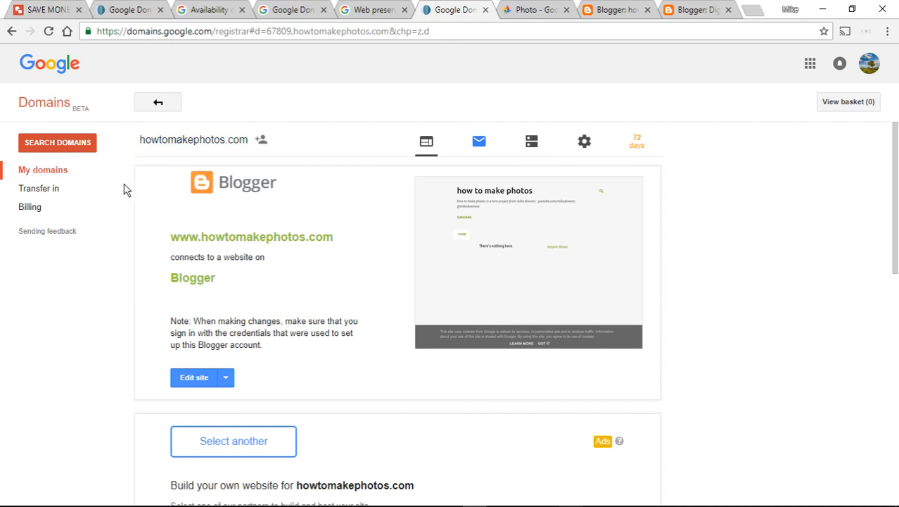
{"action": "mouse_move", "coordinate": [119, 206]}
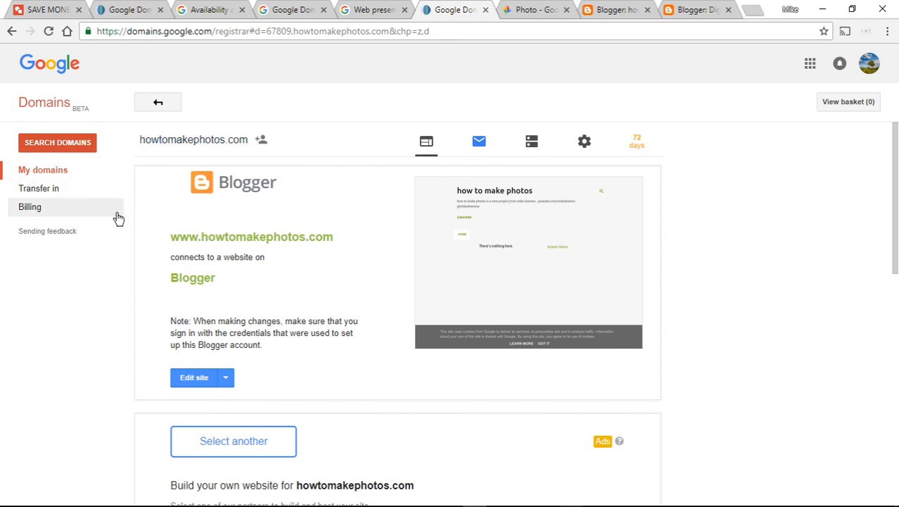
{"action": "mouse_move", "coordinate": [131, 253]}
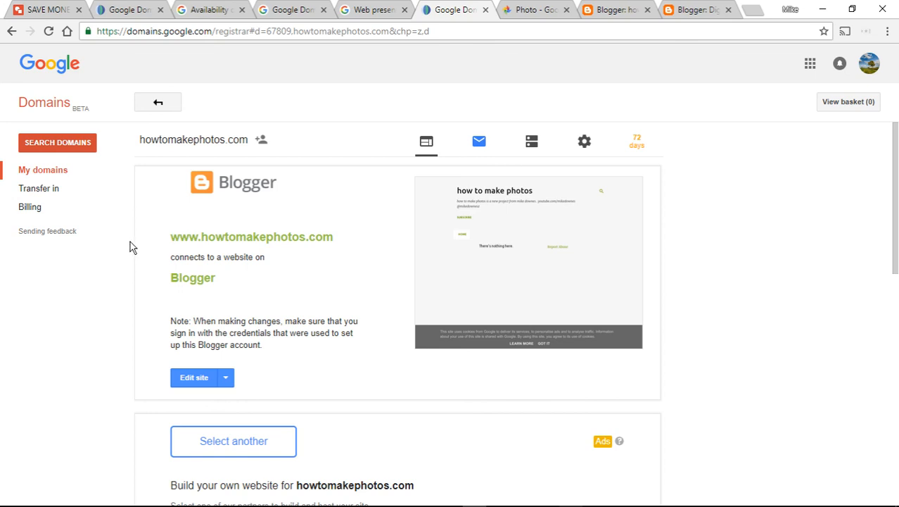
{"action": "mouse_move", "coordinate": [136, 354]}
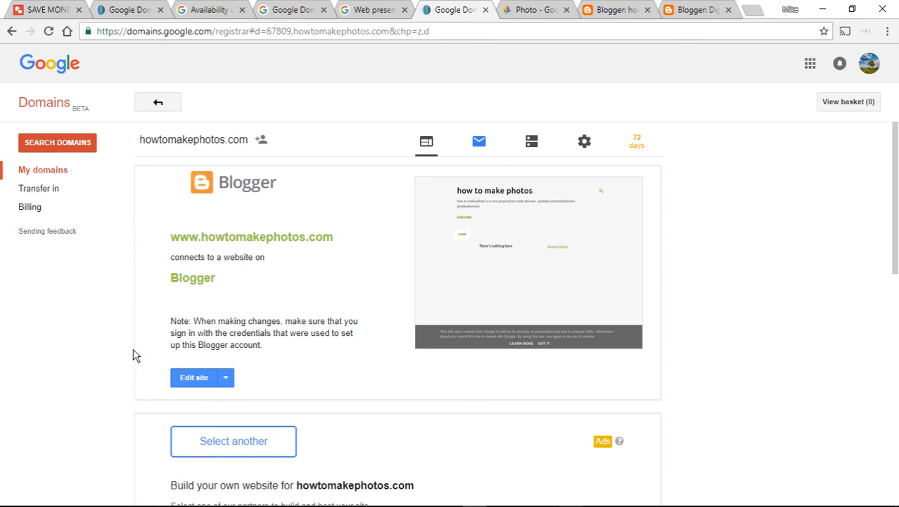
{"action": "mouse_move", "coordinate": [193, 203]}
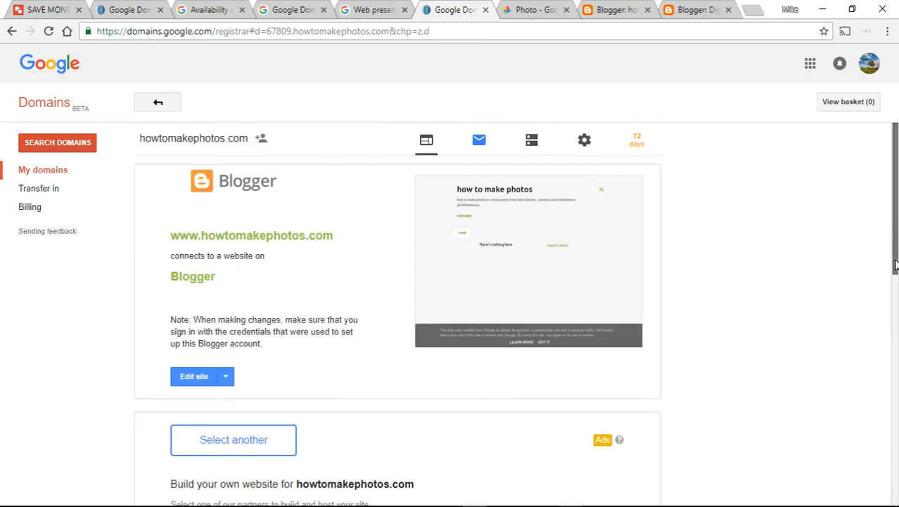
Step: Scroll down to the partner builders list and expand Blogger's plans and pricing
{"action": "scroll", "scroll_direction": "down", "scroll_amount": 3}
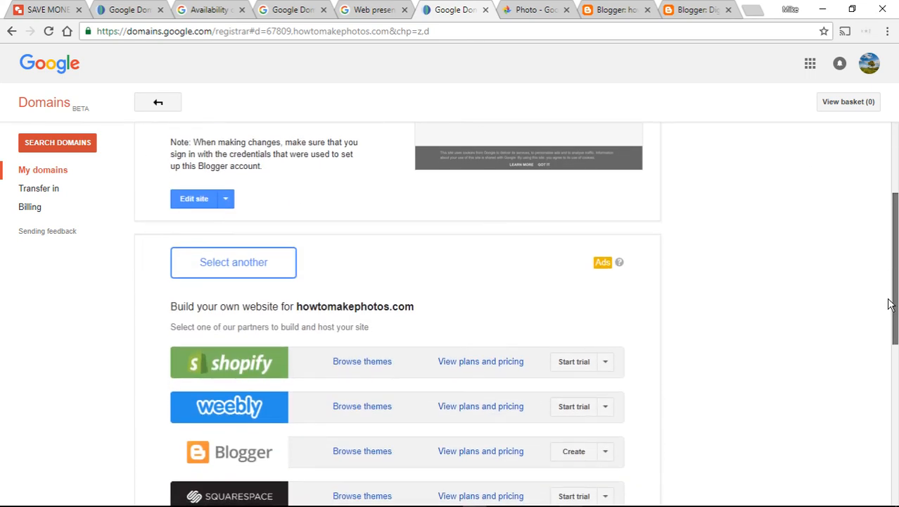
{"action": "scroll", "scroll_direction": "down", "scroll_amount": 3}
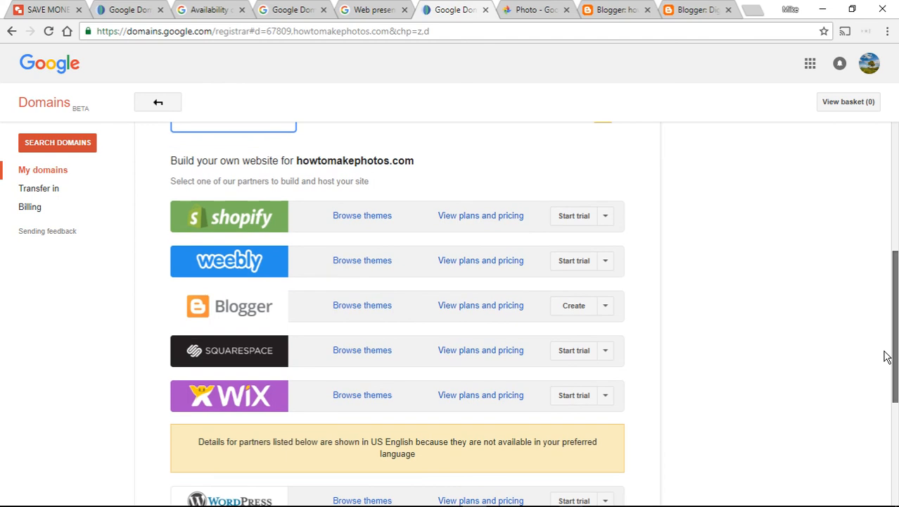
{"action": "scroll", "scroll_direction": "down", "scroll_amount": 3}
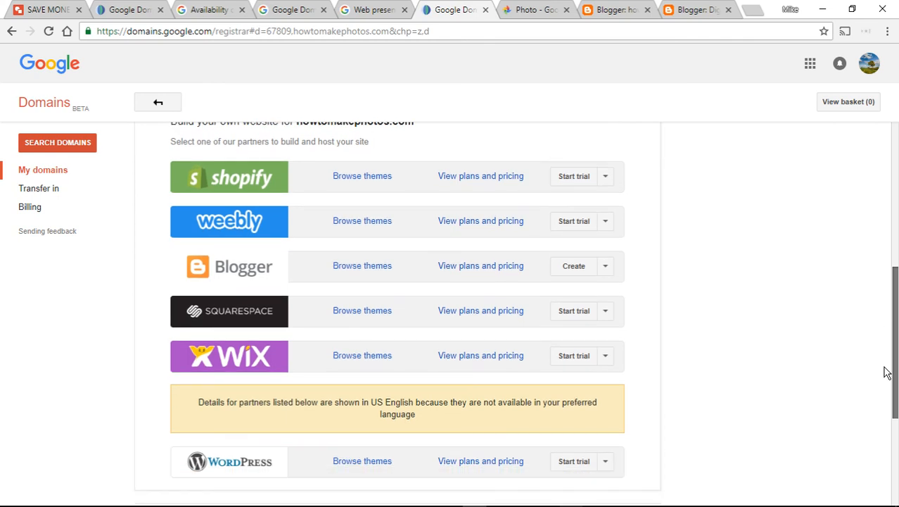
{"action": "mouse_move", "coordinate": [880, 314]}
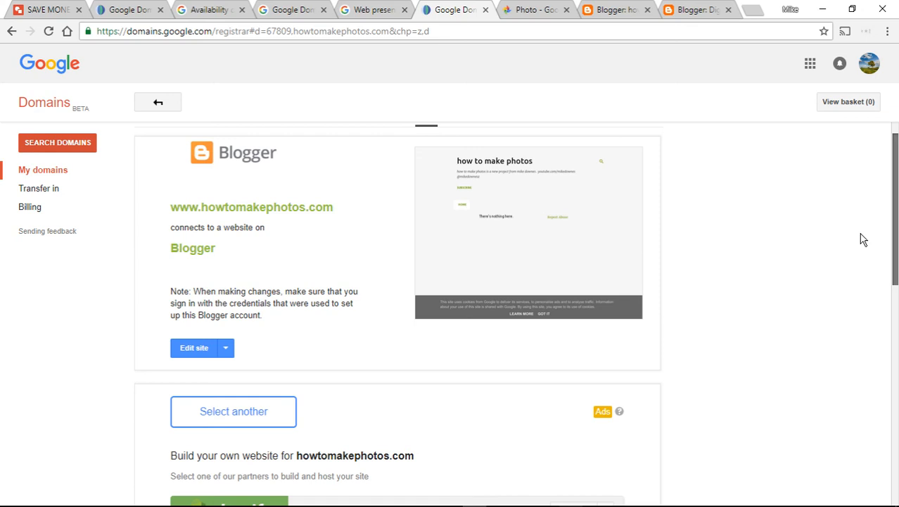
{"action": "mouse_move", "coordinate": [316, 265]}
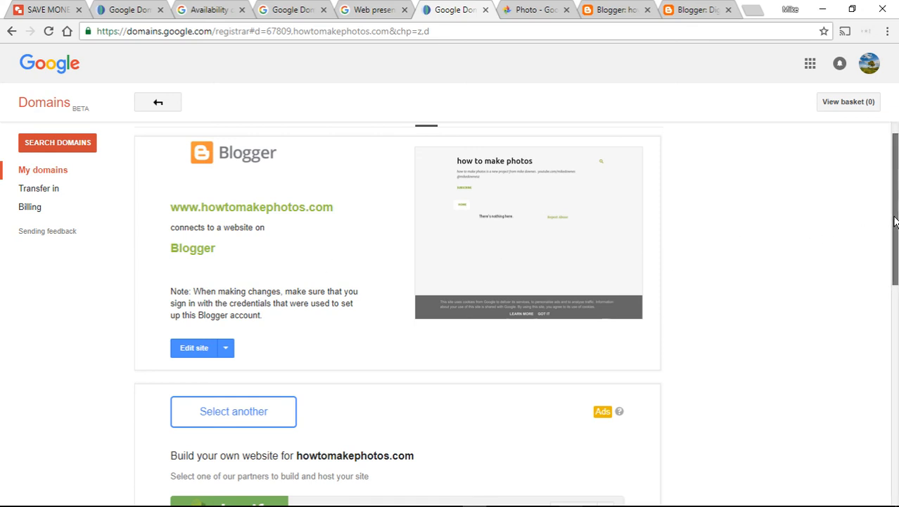
{"action": "scroll", "scroll_direction": "down", "scroll_amount": 3}
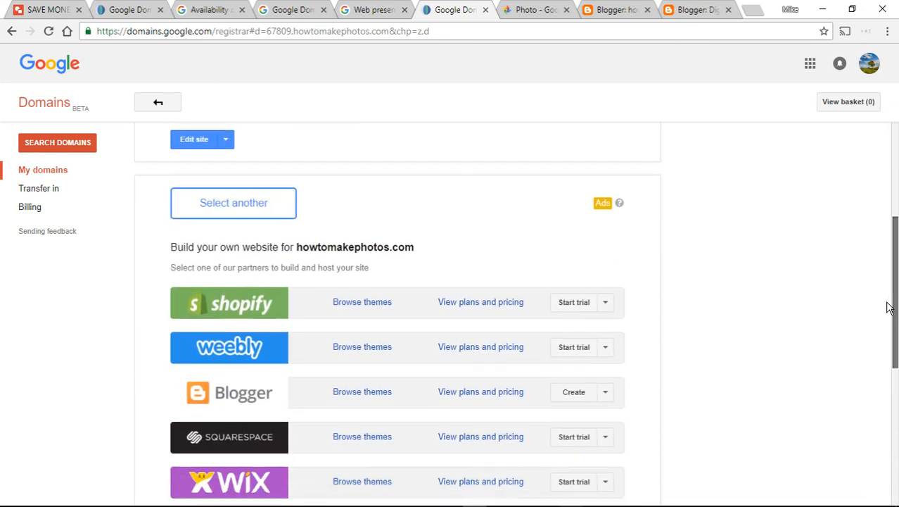
{"action": "scroll", "scroll_direction": "down", "scroll_amount": 3}
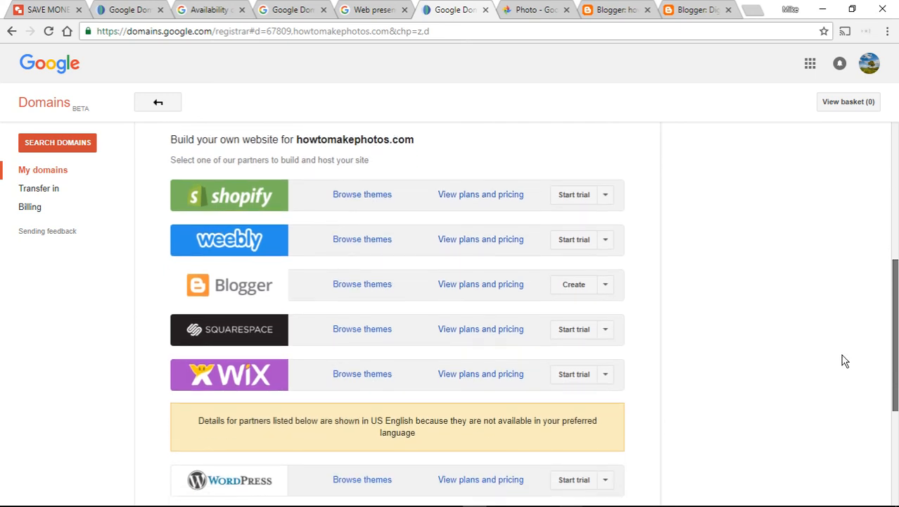
{"action": "left_click", "coordinate": [480, 283]}
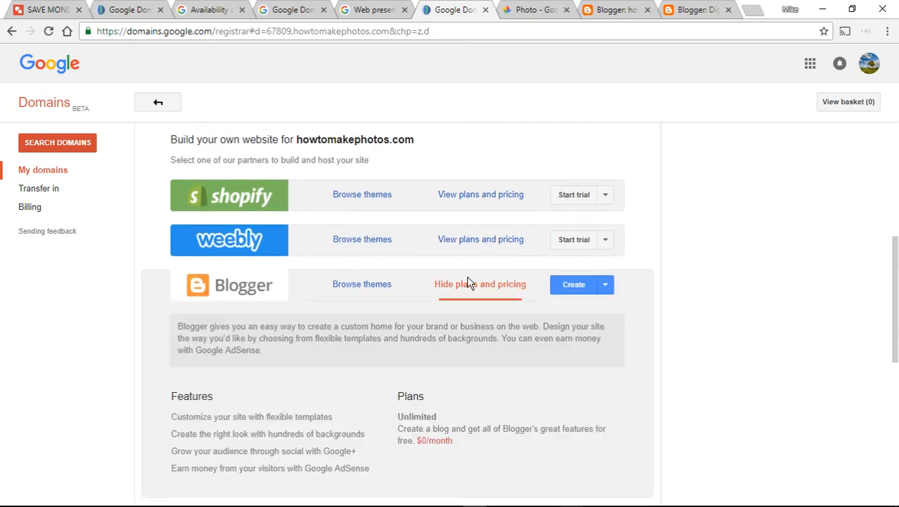
Step: Review Blogger's free Unlimited plan, then expand Shopify's plans and pricing
{"action": "scroll", "scroll_direction": "down", "scroll_amount": 3}
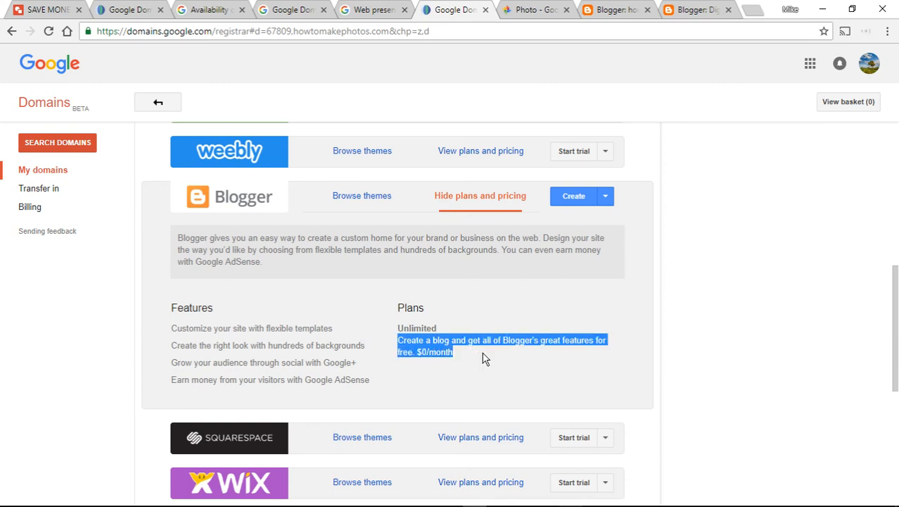
{"action": "mouse_move", "coordinate": [559, 383]}
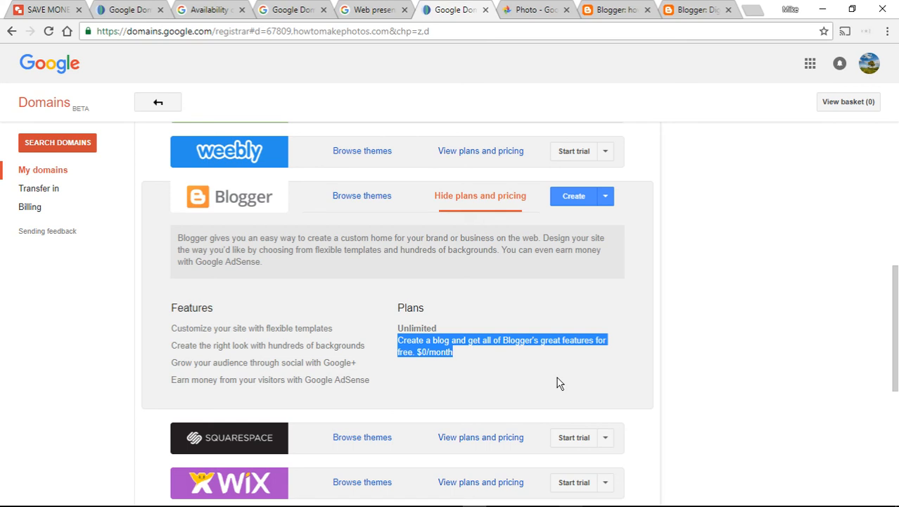
{"action": "mouse_move", "coordinate": [530, 17]}
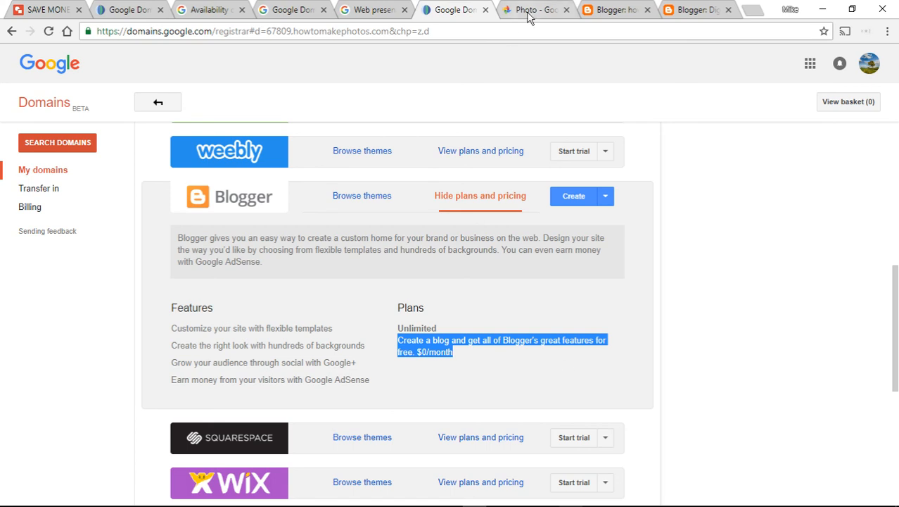
{"action": "mouse_move", "coordinate": [591, 316]}
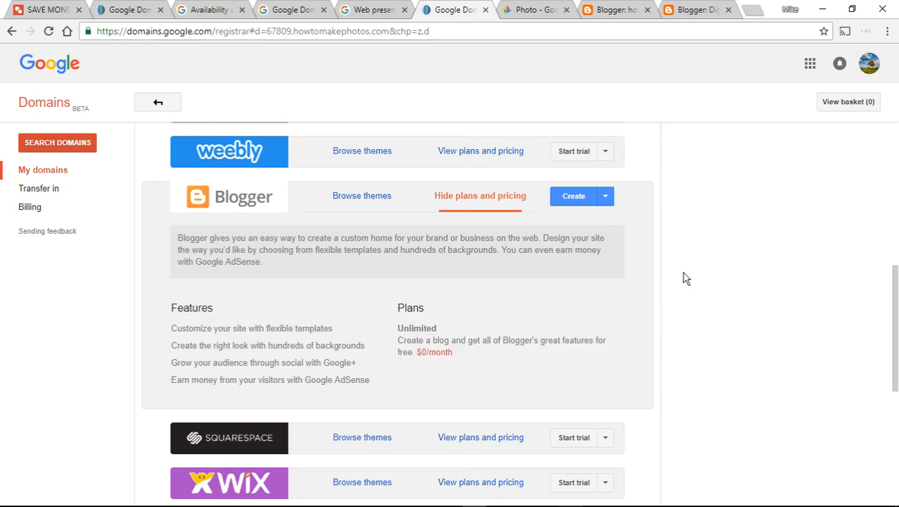
{"action": "scroll", "scroll_direction": "up", "scroll_amount": 3}
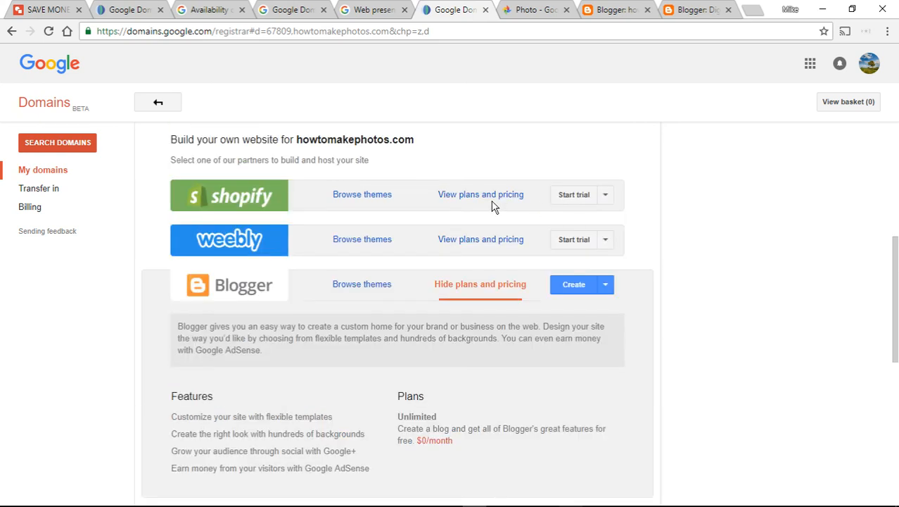
{"action": "left_click", "coordinate": [481, 195]}
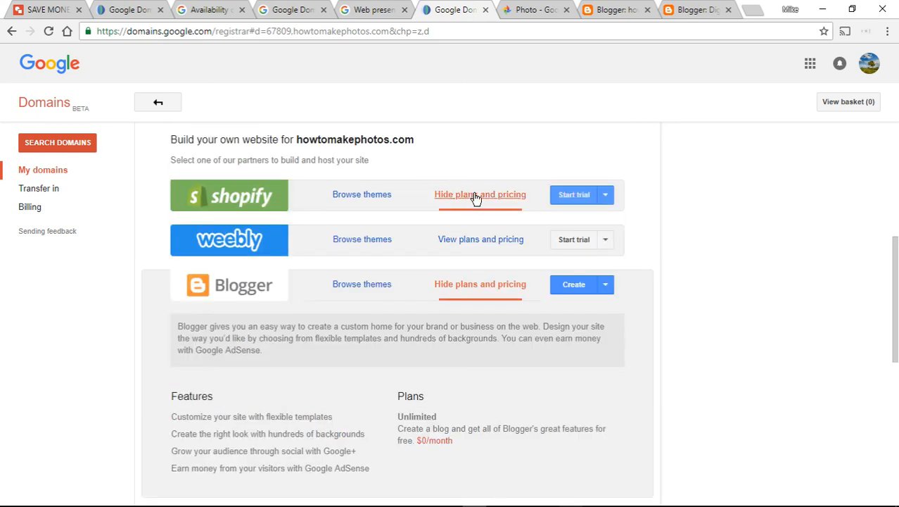
Step: Expand Weebly's plans (£4.83 to £33/month) and scroll past Shopify and Blogger details
{"action": "left_click", "coordinate": [480, 195]}
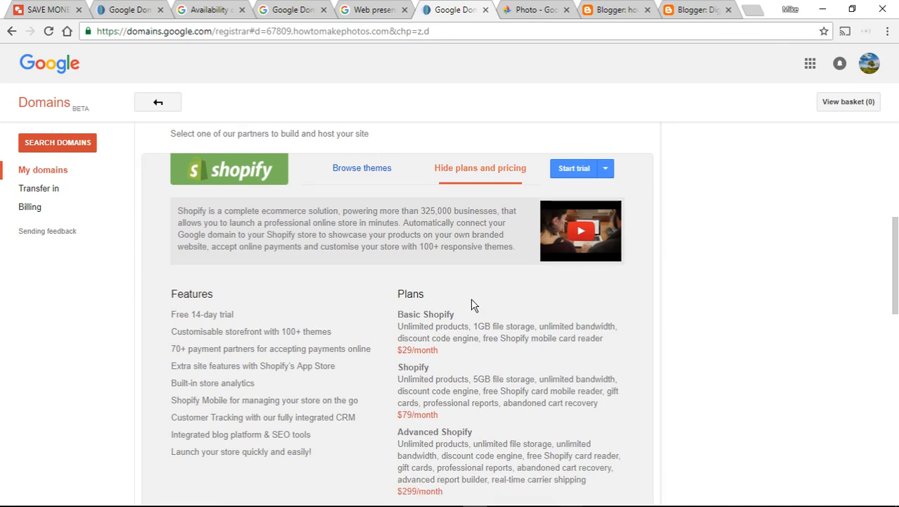
{"action": "scroll", "scroll_direction": "down", "scroll_amount": 3}
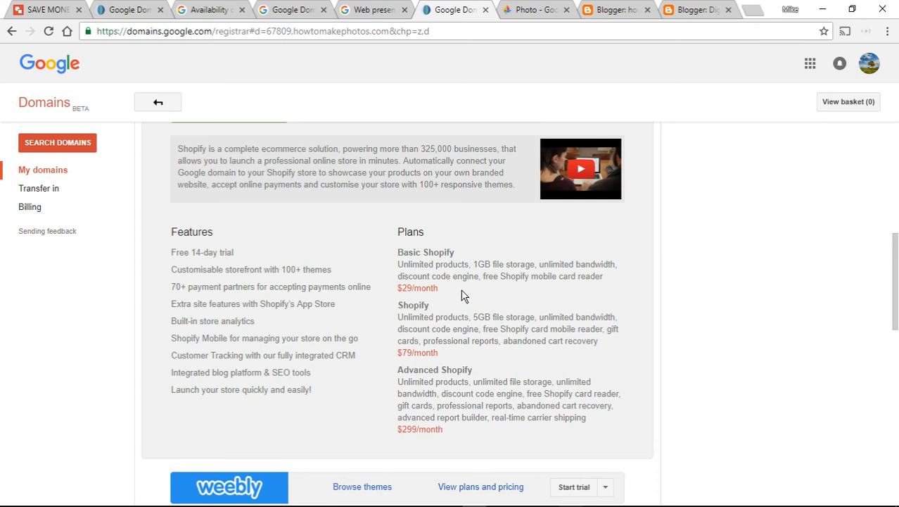
{"action": "mouse_move", "coordinate": [465, 361]}
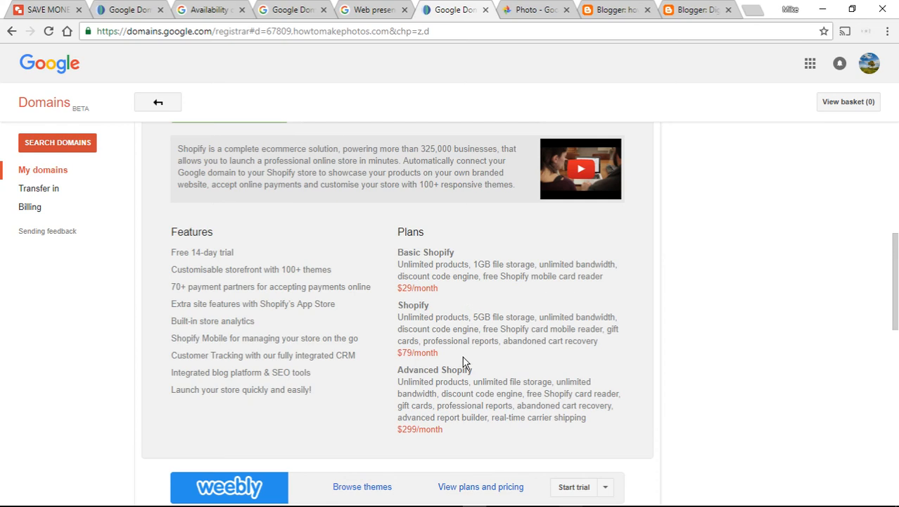
{"action": "scroll", "scroll_direction": "down", "scroll_amount": 3}
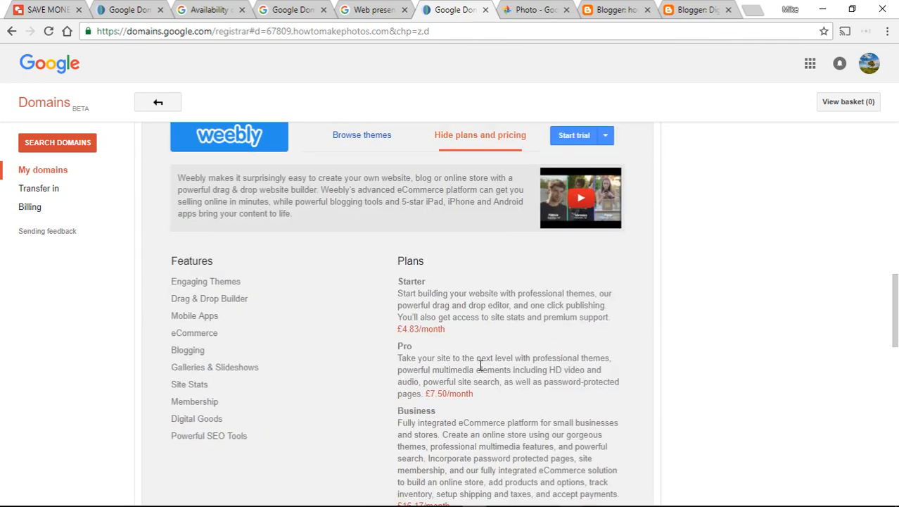
{"action": "mouse_move", "coordinate": [241, 168]}
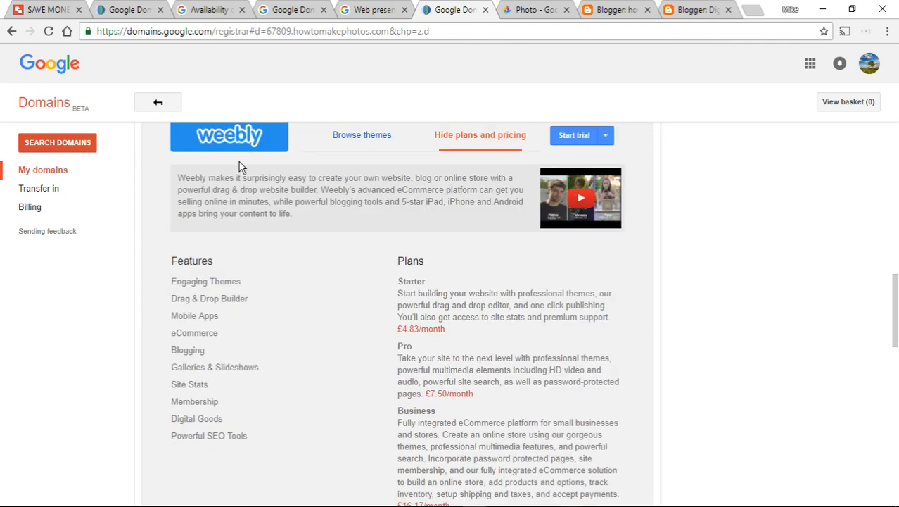
{"action": "scroll", "scroll_direction": "down", "scroll_amount": 3}
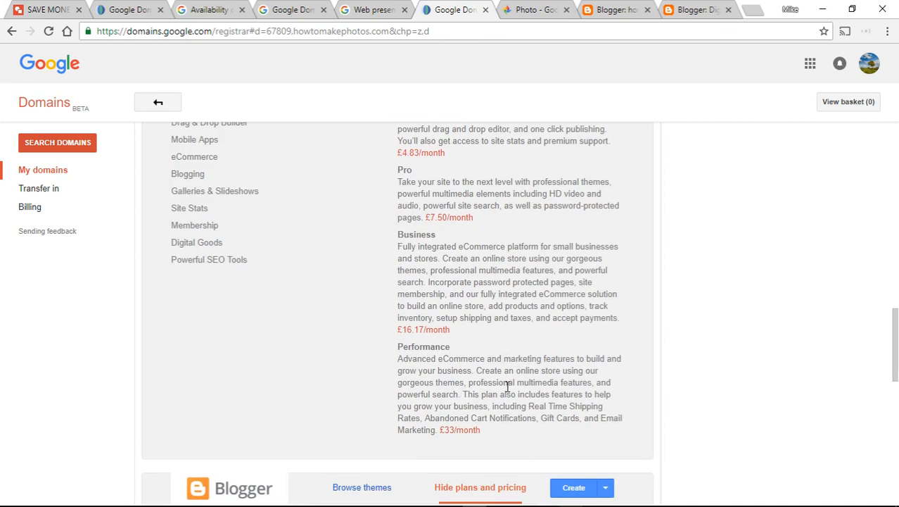
{"action": "scroll", "scroll_direction": "down", "scroll_amount": 3}
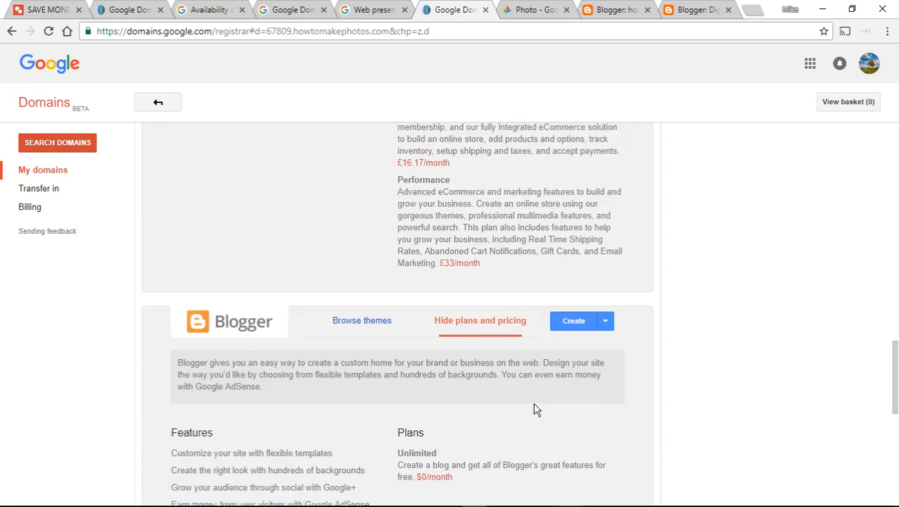
{"action": "scroll", "scroll_direction": "down", "scroll_amount": 3}
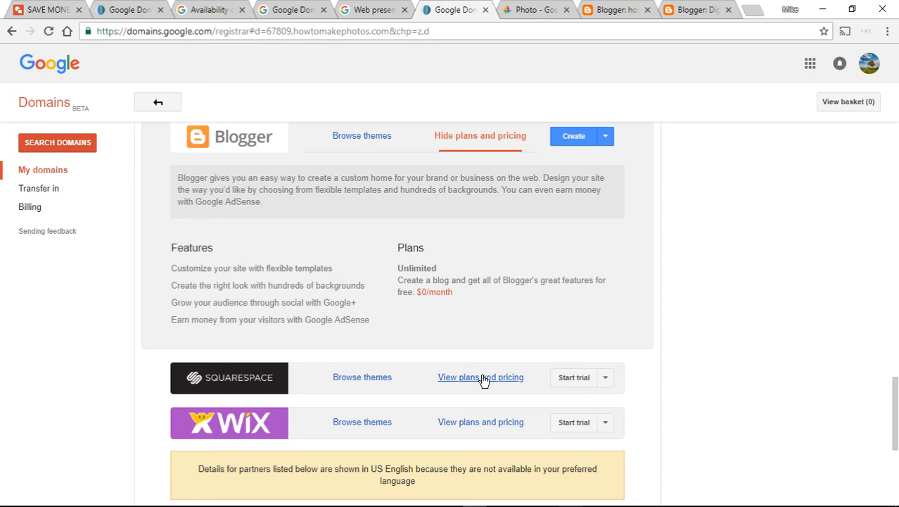
Step: Expand Squarespace's plans and pricing and scroll through them
{"action": "left_click", "coordinate": [480, 378]}
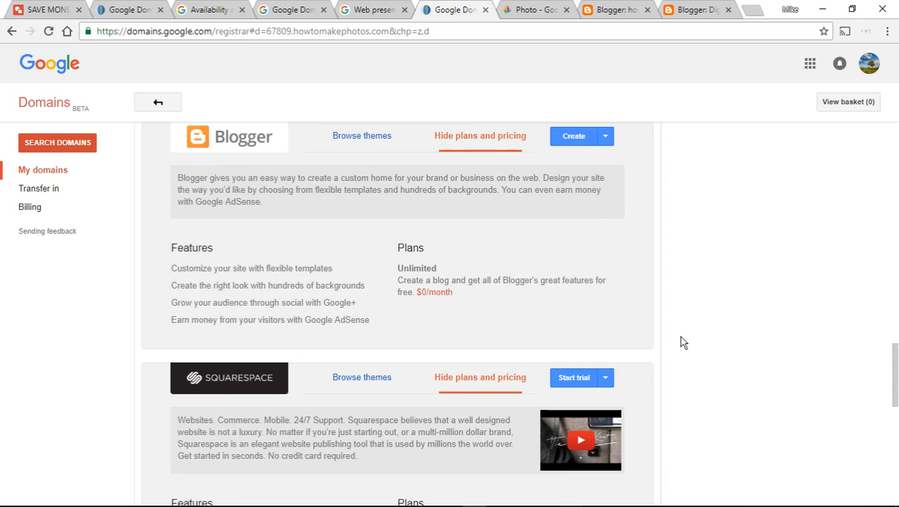
{"action": "scroll", "scroll_direction": "down", "scroll_amount": 3}
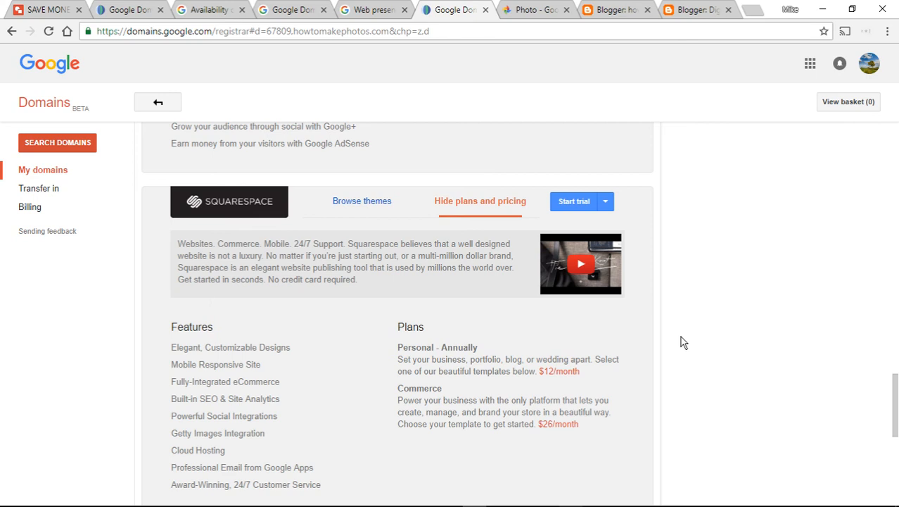
{"action": "mouse_move", "coordinate": [555, 435]}
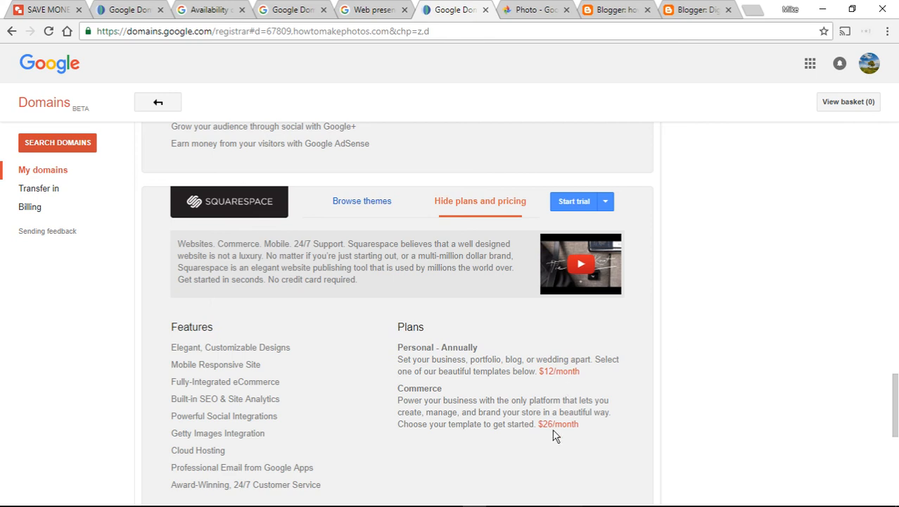
{"action": "mouse_move", "coordinate": [559, 435]}
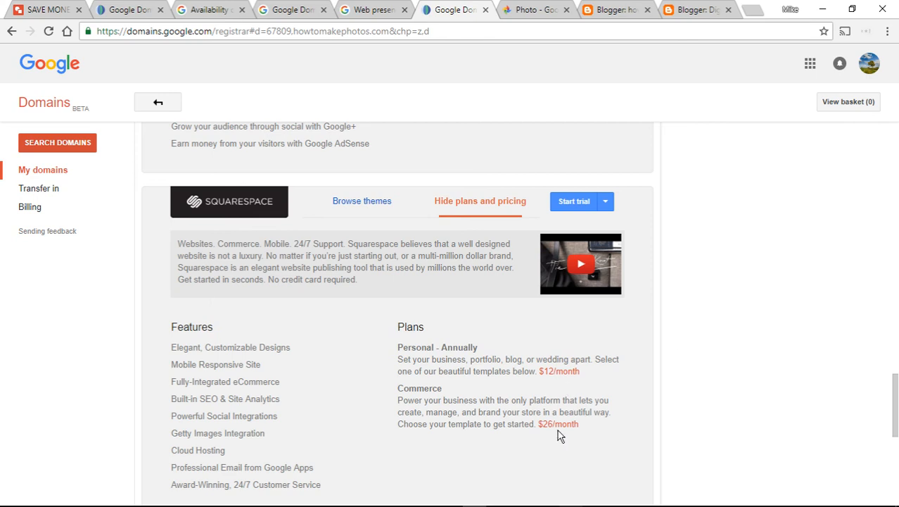
{"action": "mouse_move", "coordinate": [697, 352]}
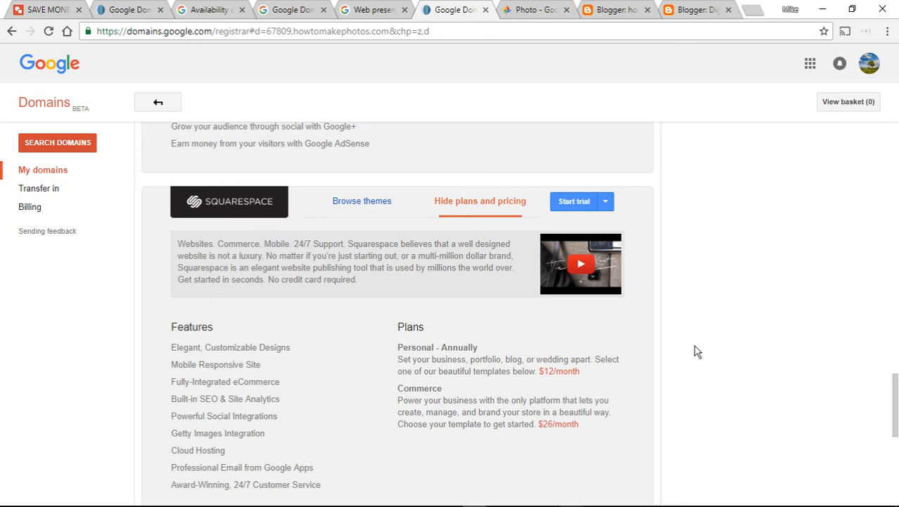
{"action": "scroll", "scroll_direction": "down", "scroll_amount": 3}
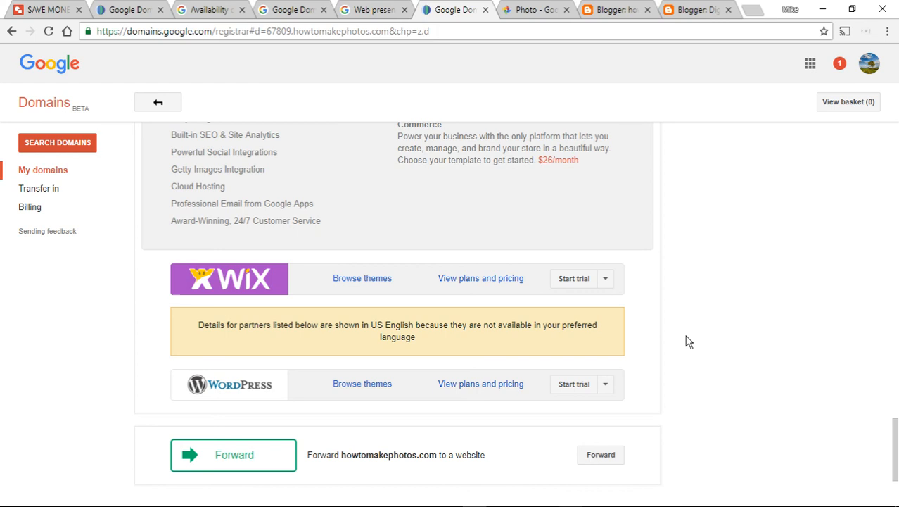
Step: Expand Wix's plans, $4.08 to $16.17/month, and scroll down toward WordPress
{"action": "left_click", "coordinate": [480, 278]}
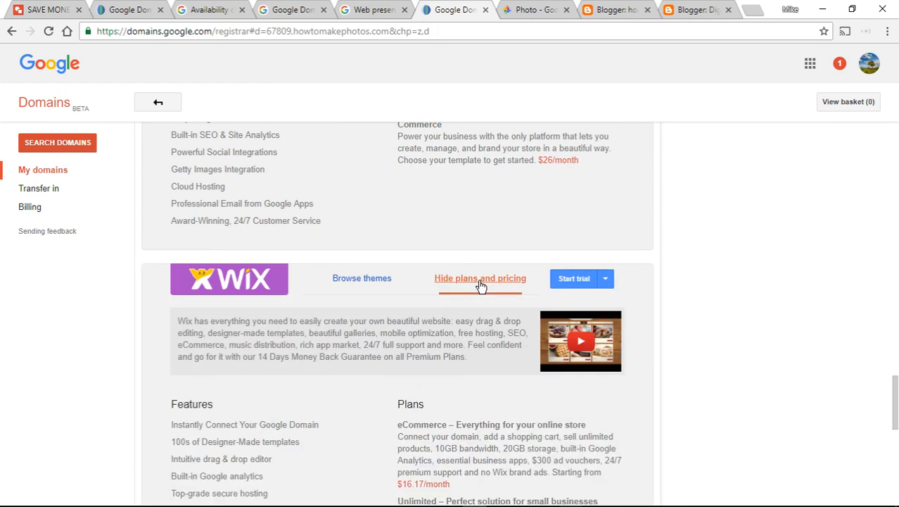
{"action": "mouse_move", "coordinate": [713, 296]}
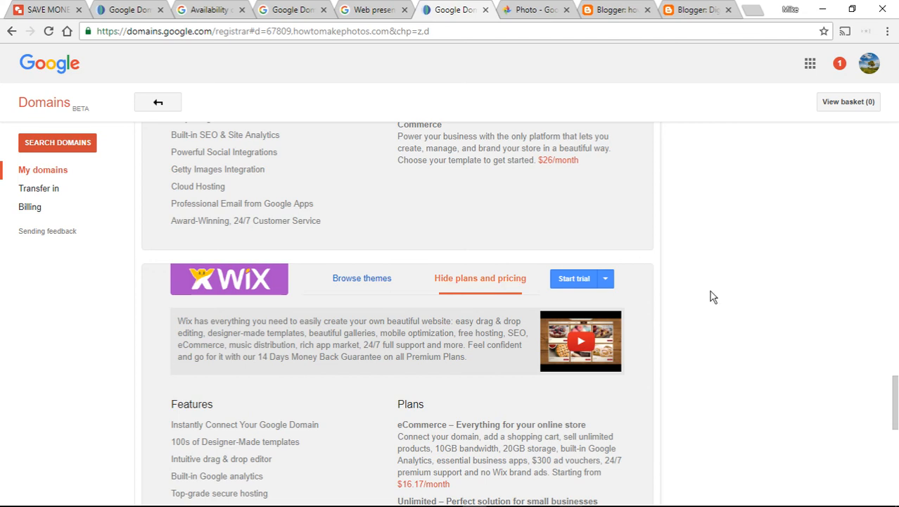
{"action": "scroll", "scroll_direction": "down", "scroll_amount": 3}
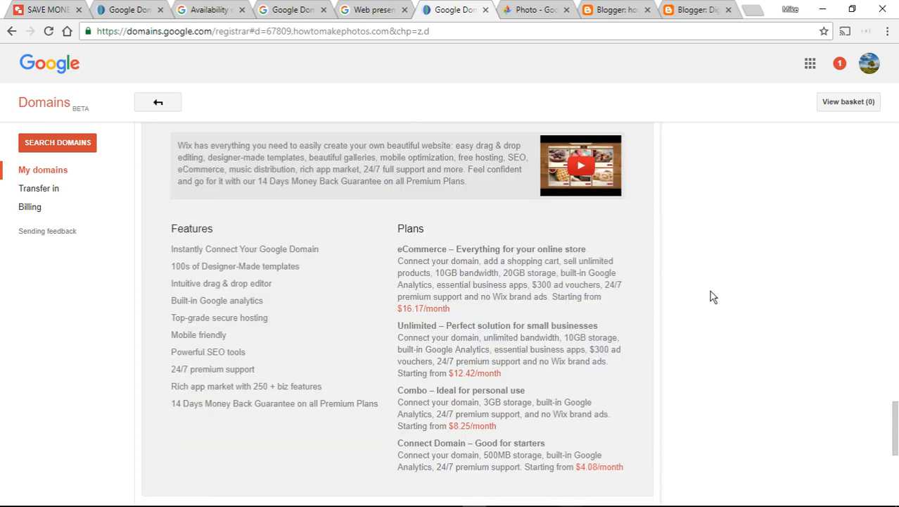
{"action": "mouse_move", "coordinate": [382, 309]}
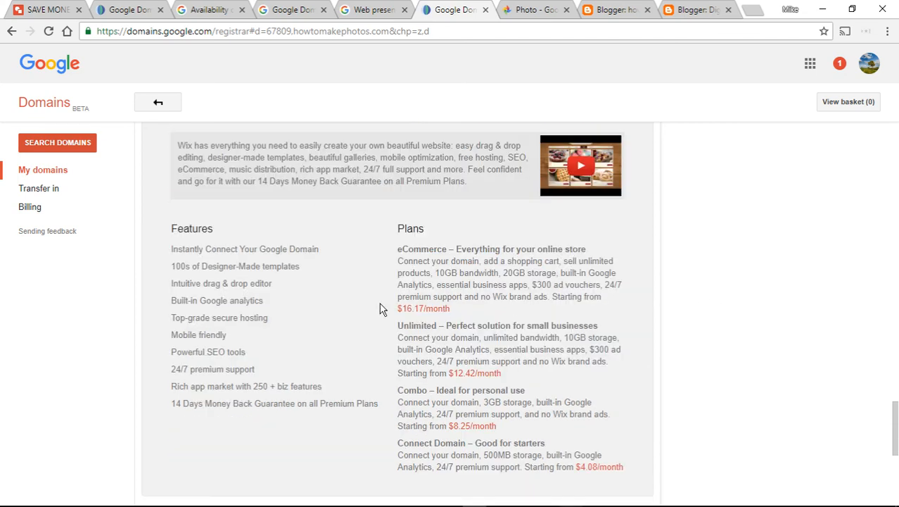
{"action": "mouse_move", "coordinate": [386, 426]}
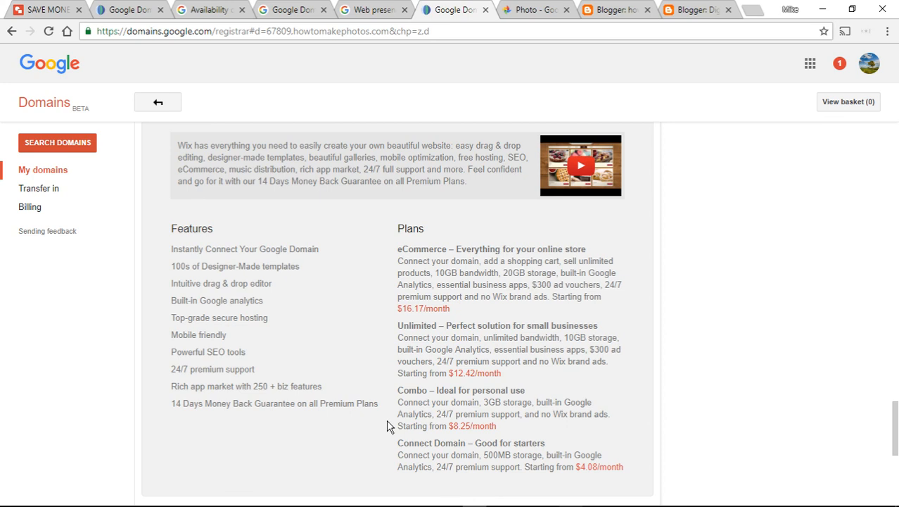
{"action": "mouse_move", "coordinate": [676, 370]}
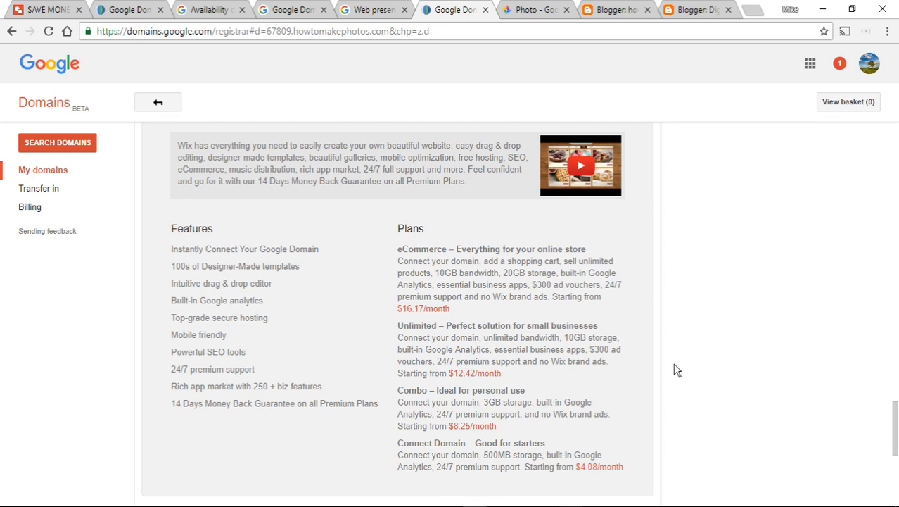
{"action": "mouse_move", "coordinate": [382, 281]}
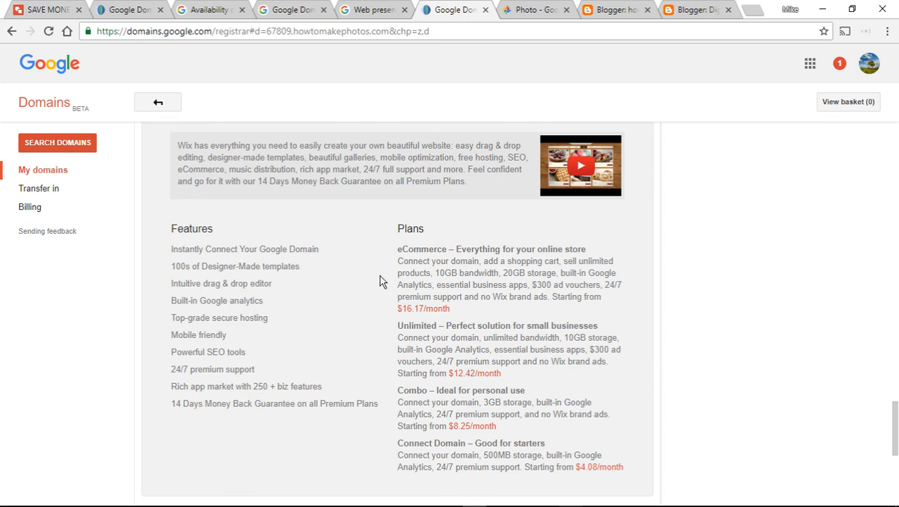
{"action": "mouse_move", "coordinate": [392, 312]}
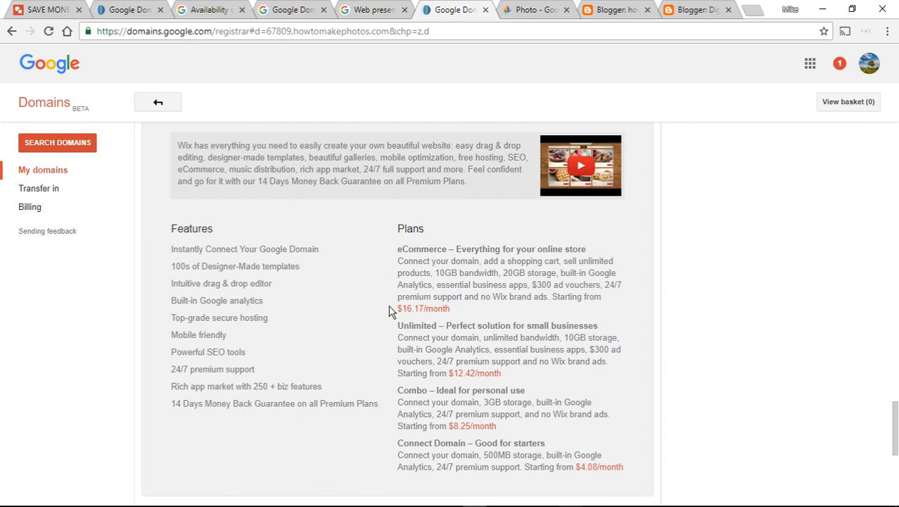
{"action": "mouse_move", "coordinate": [396, 370]}
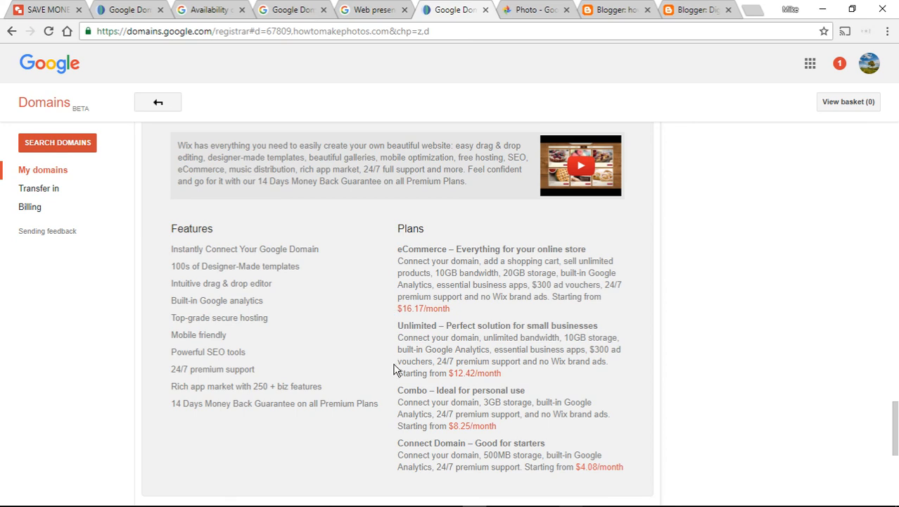
{"action": "mouse_move", "coordinate": [672, 384]}
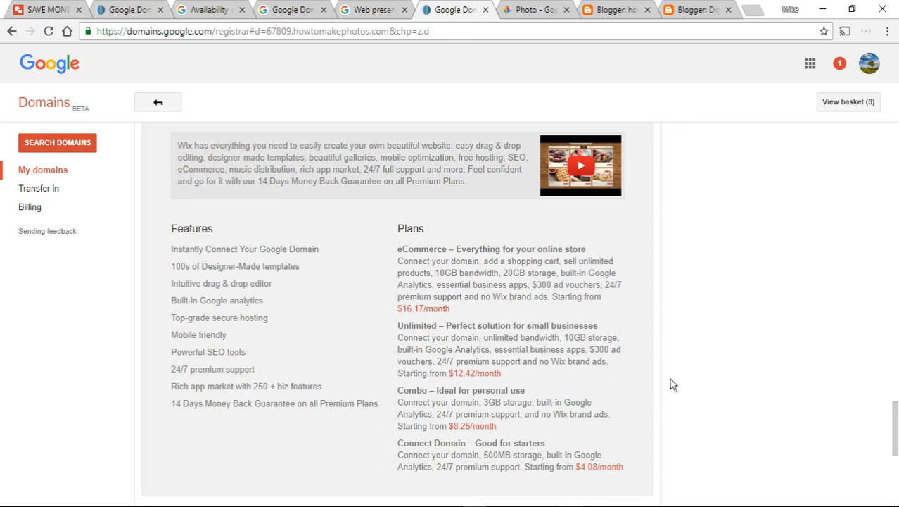
{"action": "scroll", "scroll_direction": "down", "scroll_amount": 3}
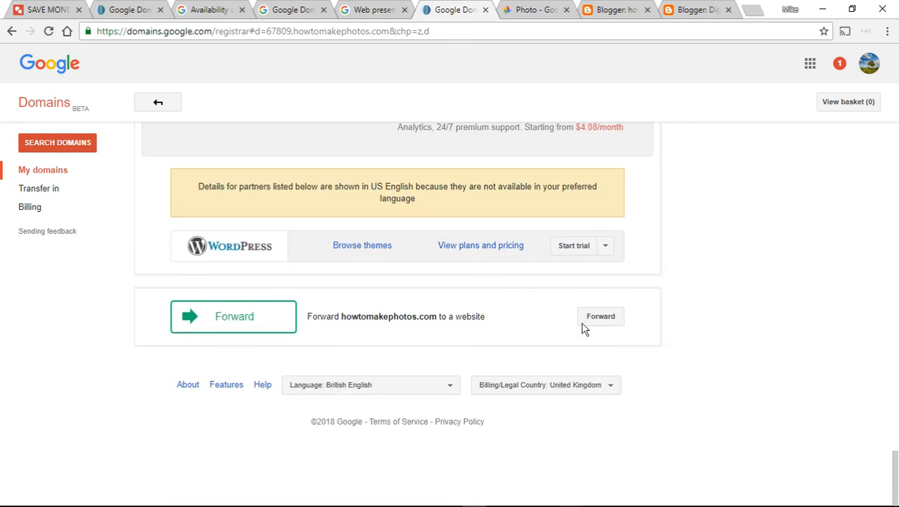
Step: Expand WordPress's Bluehost plans and scroll from Shared Basic $3.95 to Business Pro $13.95
{"action": "left_click", "coordinate": [481, 245]}
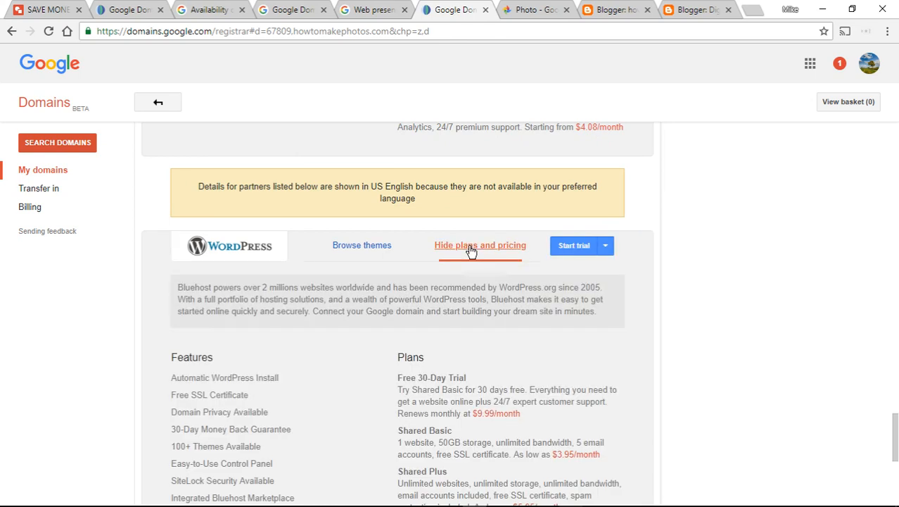
{"action": "scroll", "scroll_direction": "down", "scroll_amount": 3}
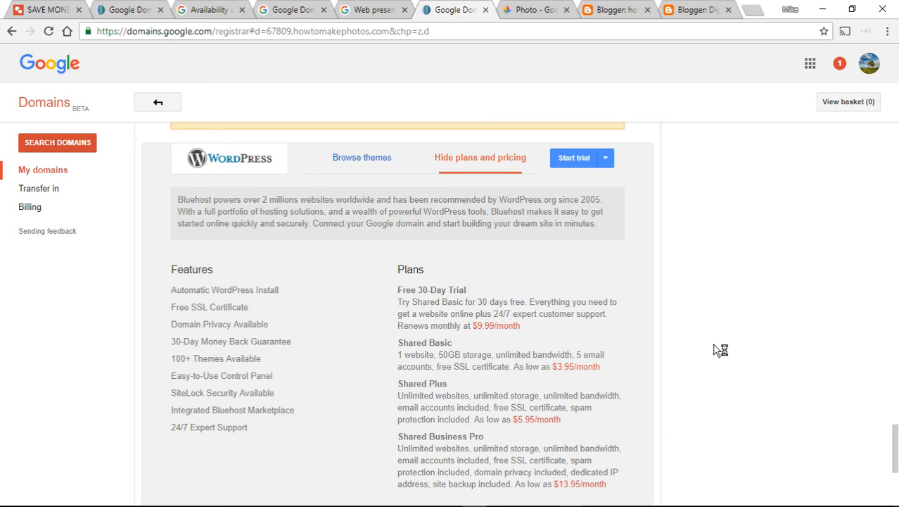
{"action": "scroll", "scroll_direction": "down", "scroll_amount": 3}
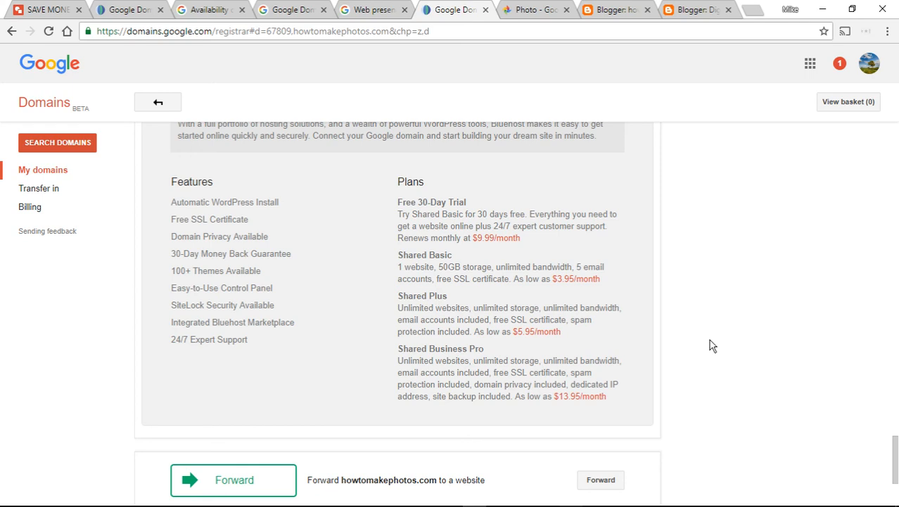
{"action": "mouse_move", "coordinate": [373, 240]}
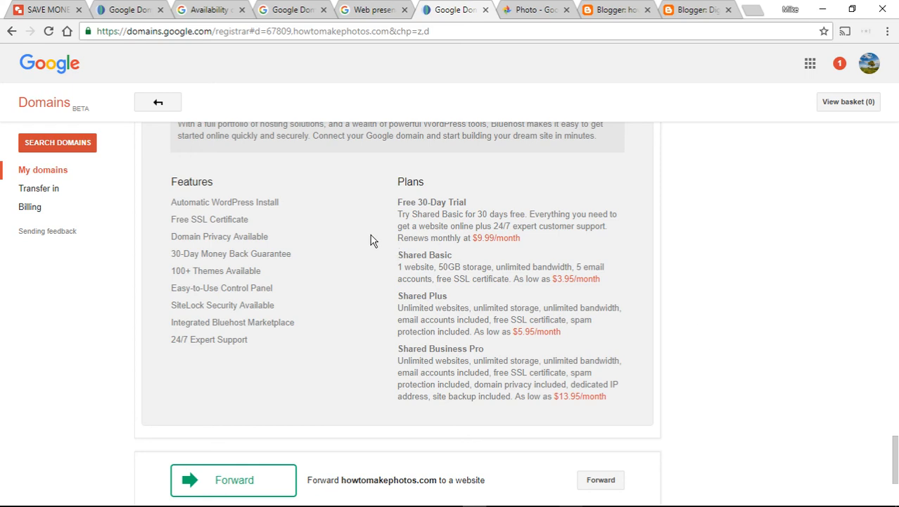
{"action": "mouse_move", "coordinate": [384, 312]}
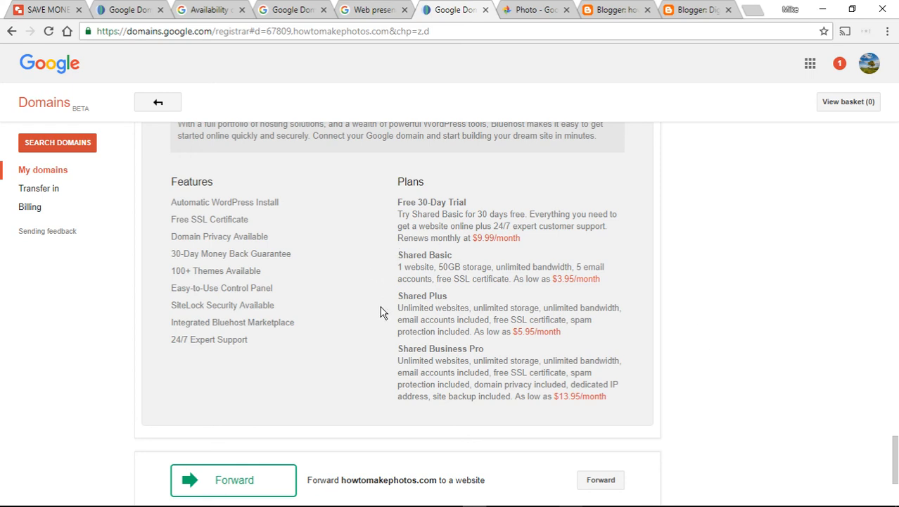
{"action": "mouse_move", "coordinate": [681, 371]}
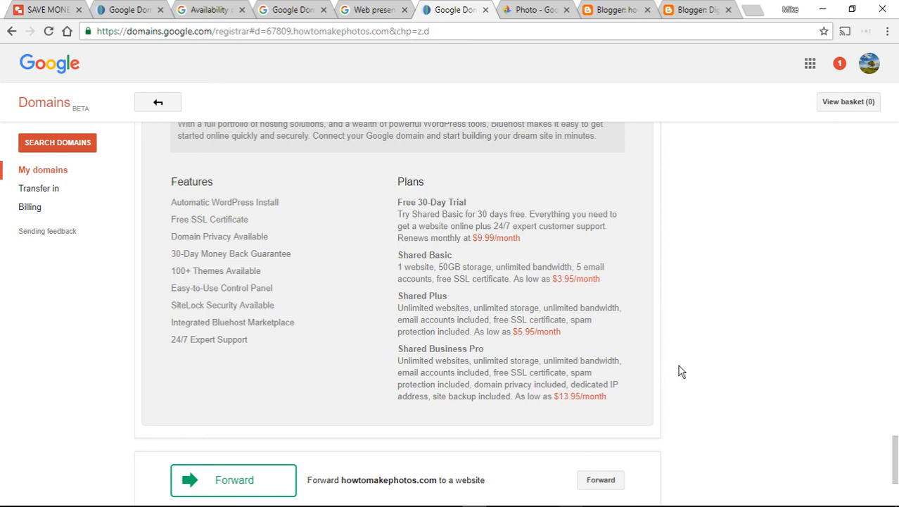
{"action": "scroll", "scroll_direction": "down", "scroll_amount": 3}
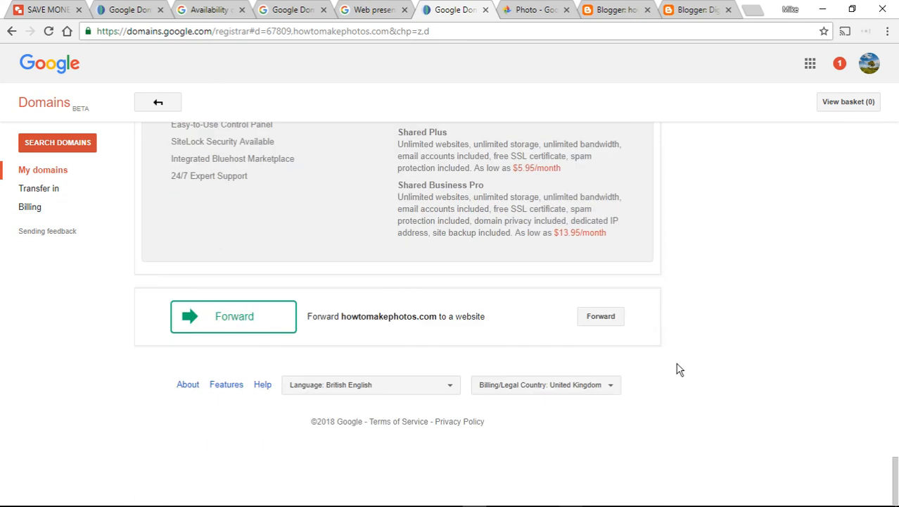
Step: Compare the handwritten six-builder price photo against the Google Domains pricing page
{"action": "left_click", "coordinate": [534, 9]}
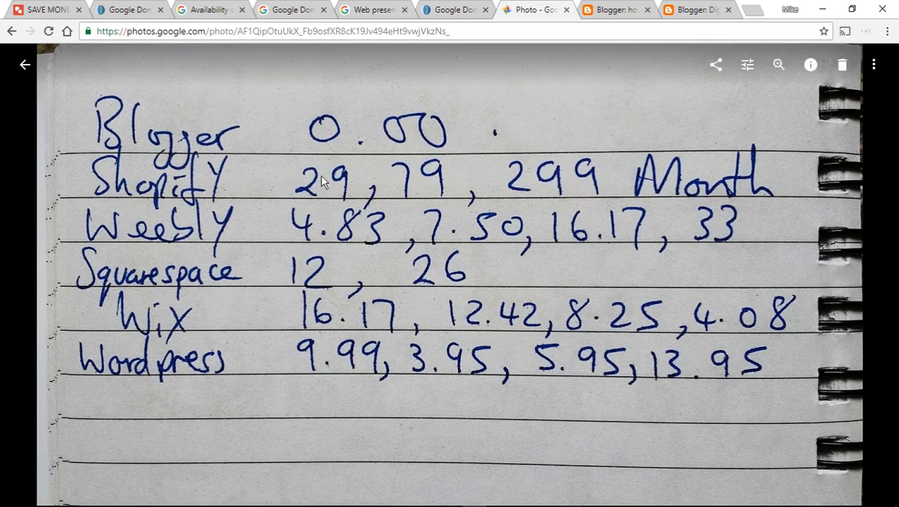
{"action": "mouse_move", "coordinate": [275, 181]}
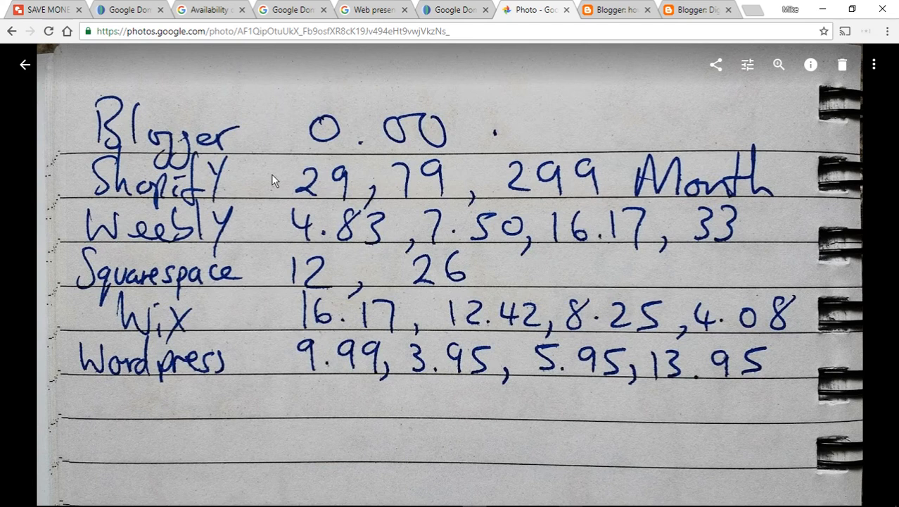
{"action": "mouse_move", "coordinate": [285, 240]}
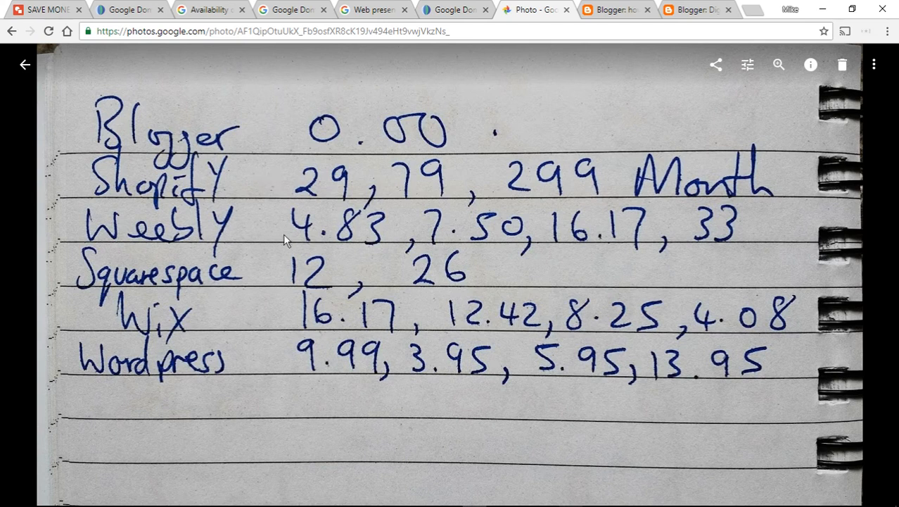
{"action": "mouse_move", "coordinate": [291, 228]}
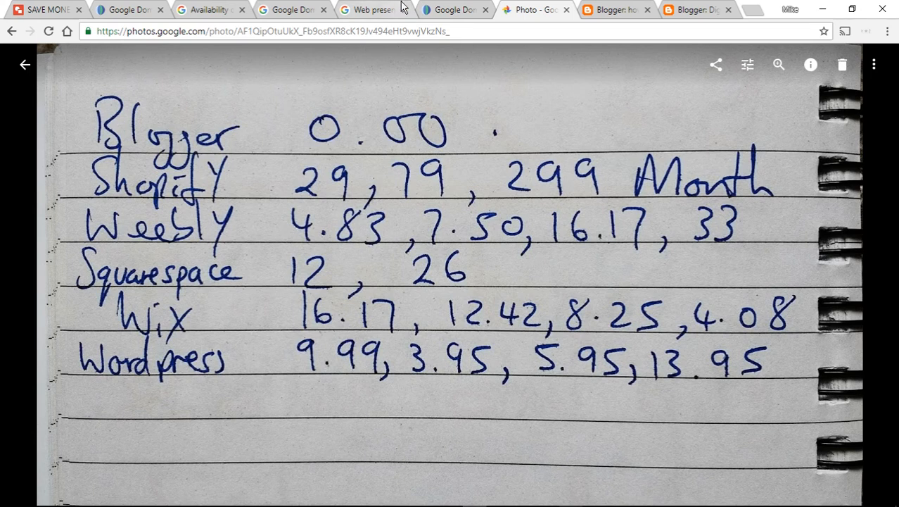
{"action": "left_click", "coordinate": [454, 9]}
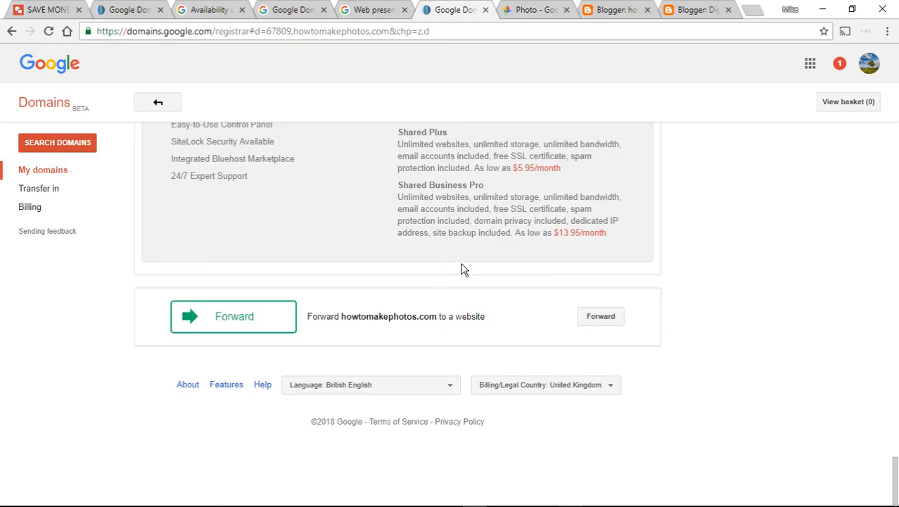
{"action": "left_click", "coordinate": [536, 9]}
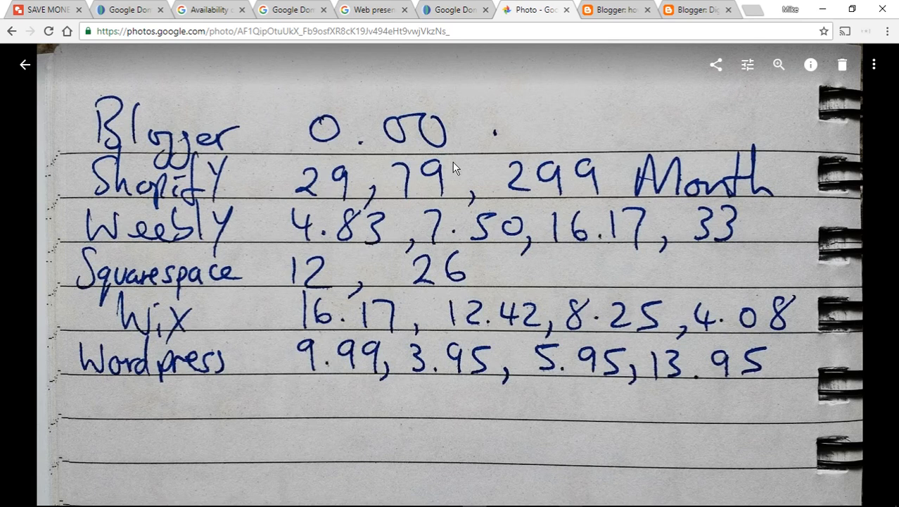
{"action": "mouse_move", "coordinate": [458, 240]}
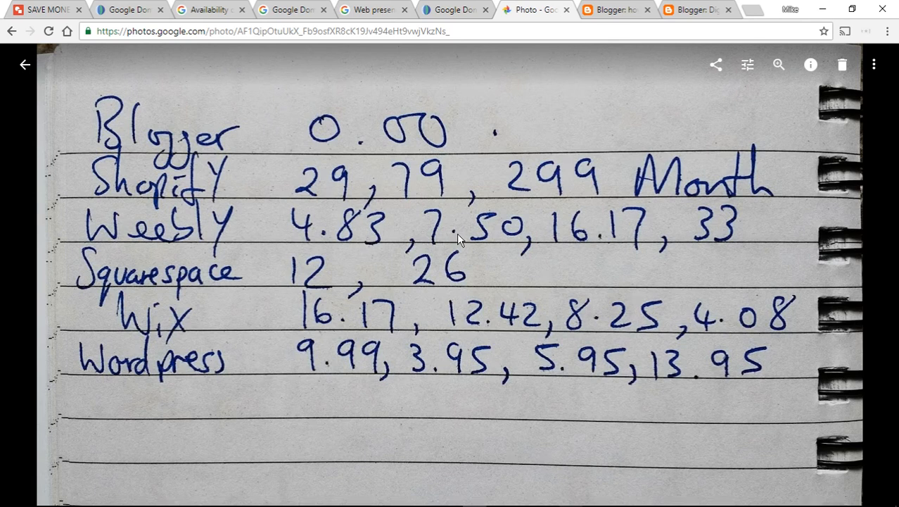
{"action": "mouse_move", "coordinate": [246, 278]}
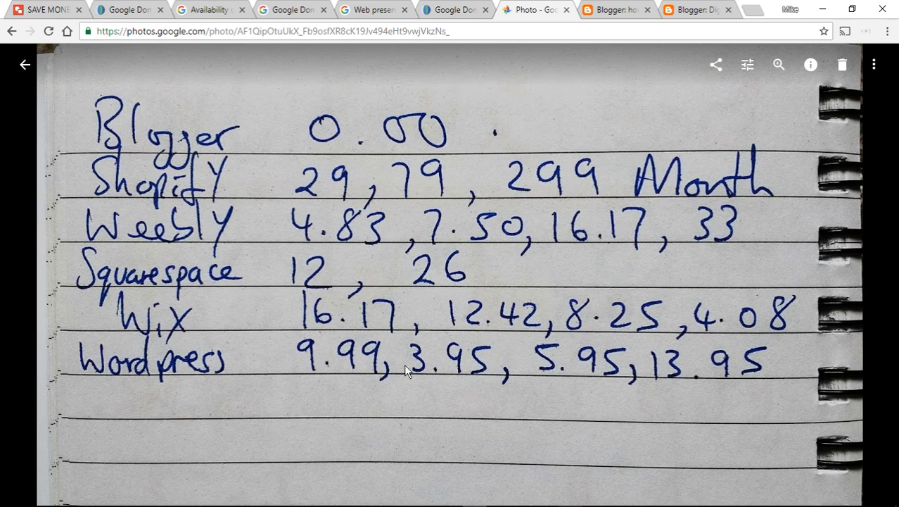
{"action": "mouse_move", "coordinate": [682, 382]}
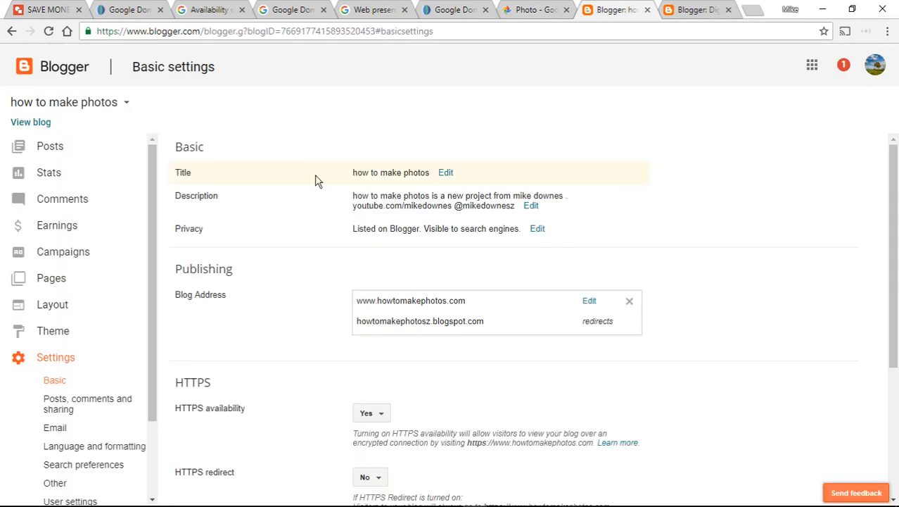
{"action": "mouse_move", "coordinate": [261, 186]}
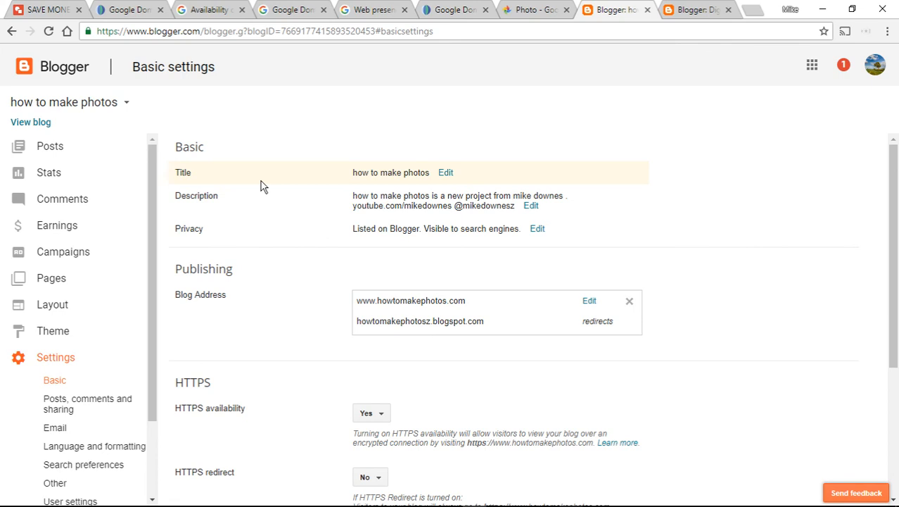
{"action": "mouse_move", "coordinate": [152, 194]}
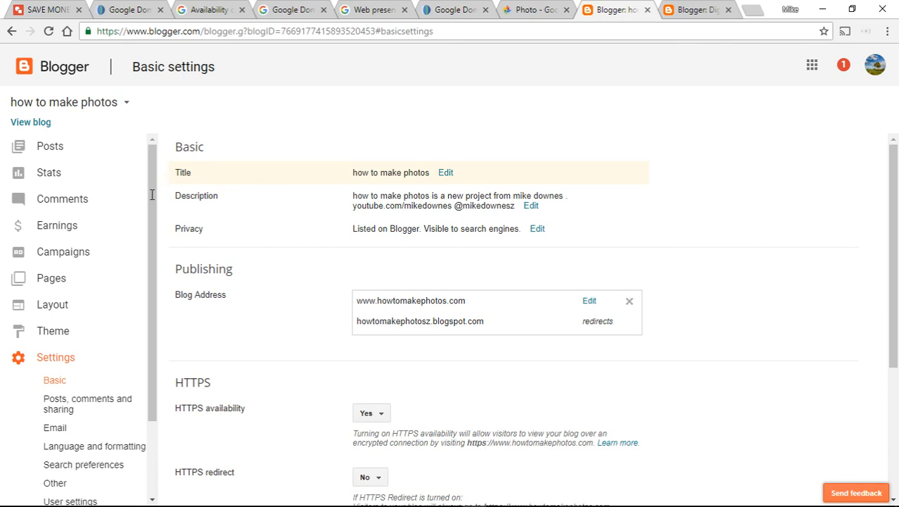
{"action": "mouse_move", "coordinate": [227, 254]}
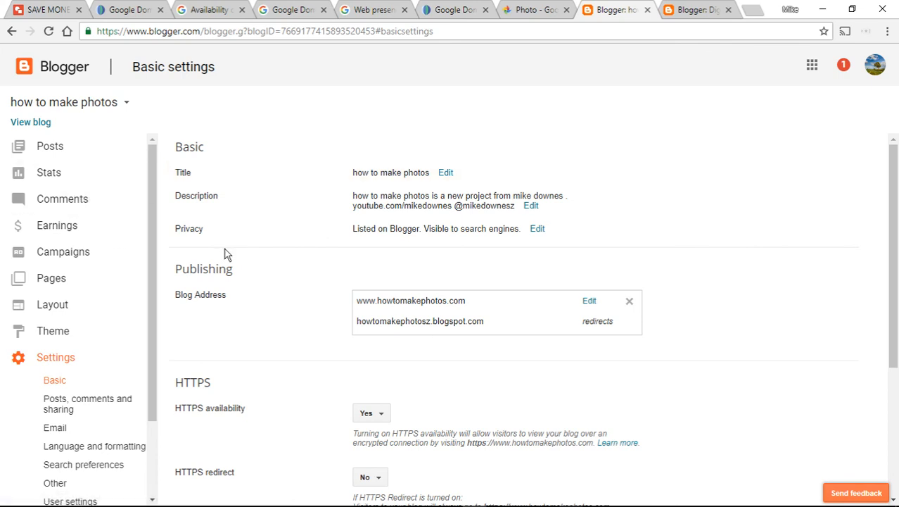
{"action": "scroll", "scroll_direction": "down", "scroll_amount": 3}
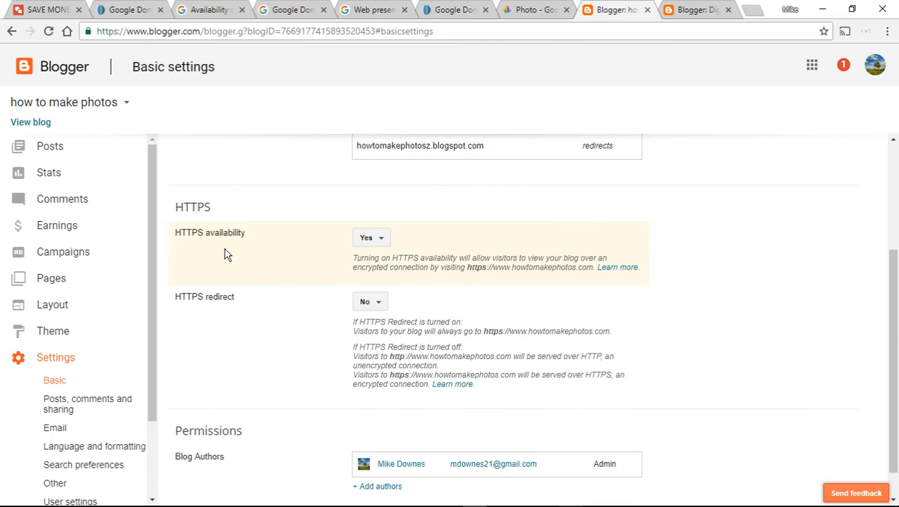
{"action": "scroll", "scroll_direction": "up", "scroll_amount": 3}
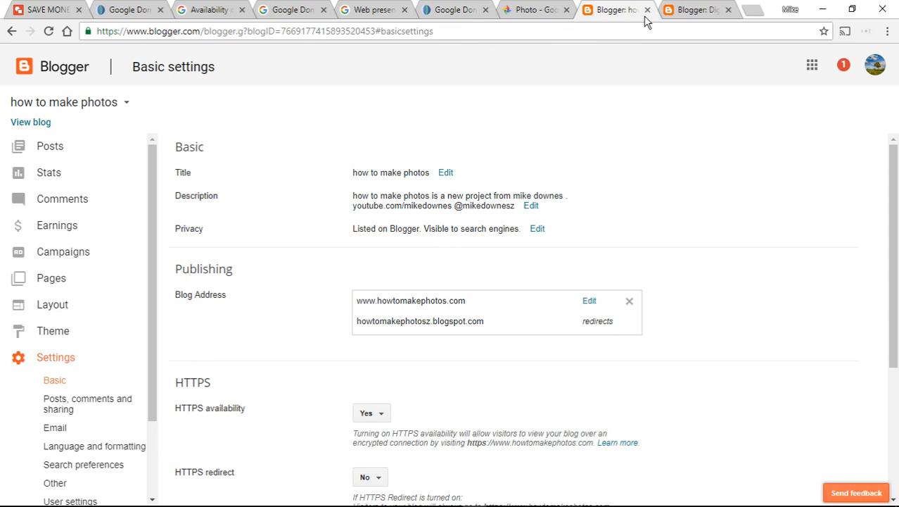
Step: Start buying a domain for the Digital Literacy School blog from its Blogger Blog Address settings
{"action": "left_click", "coordinate": [693, 9]}
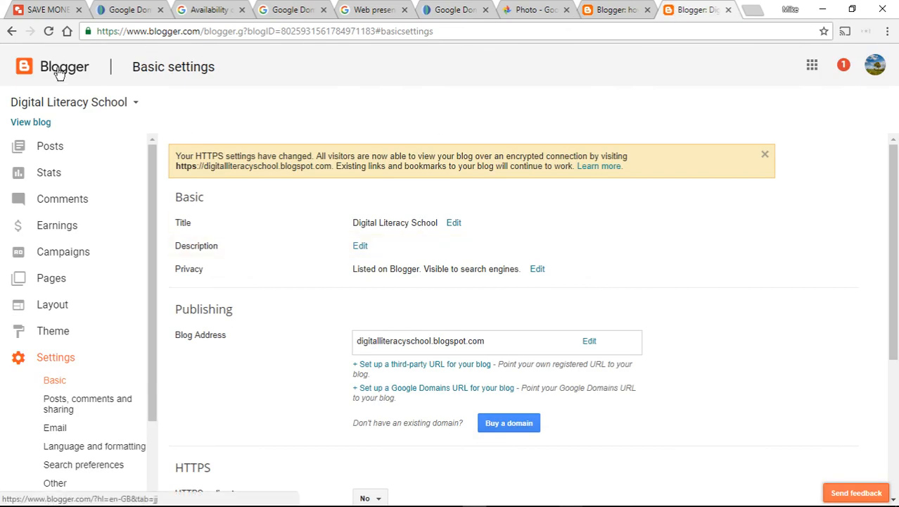
{"action": "mouse_move", "coordinate": [312, 274]}
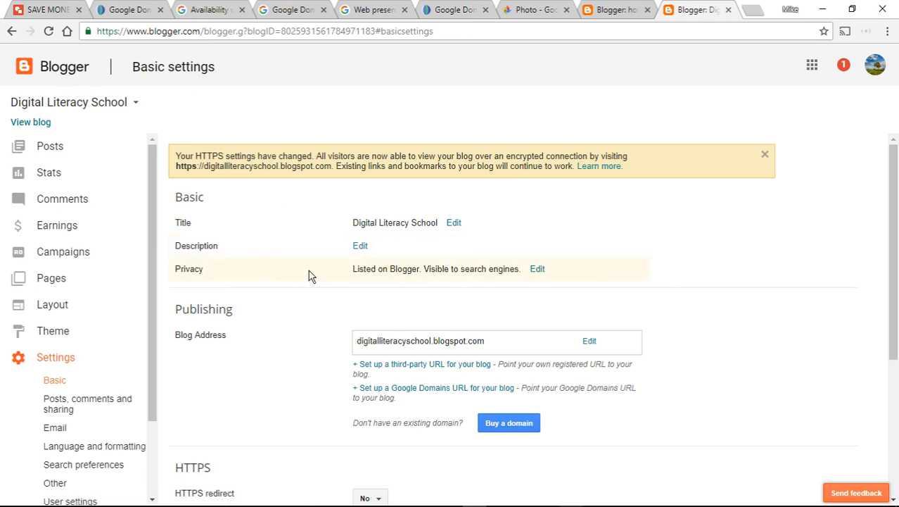
{"action": "mouse_move", "coordinate": [312, 246]}
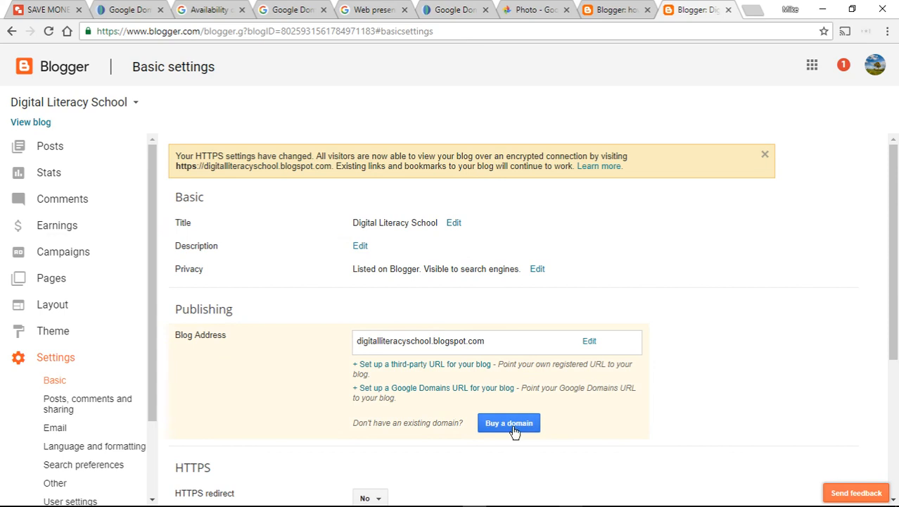
{"action": "left_click", "coordinate": [508, 423]}
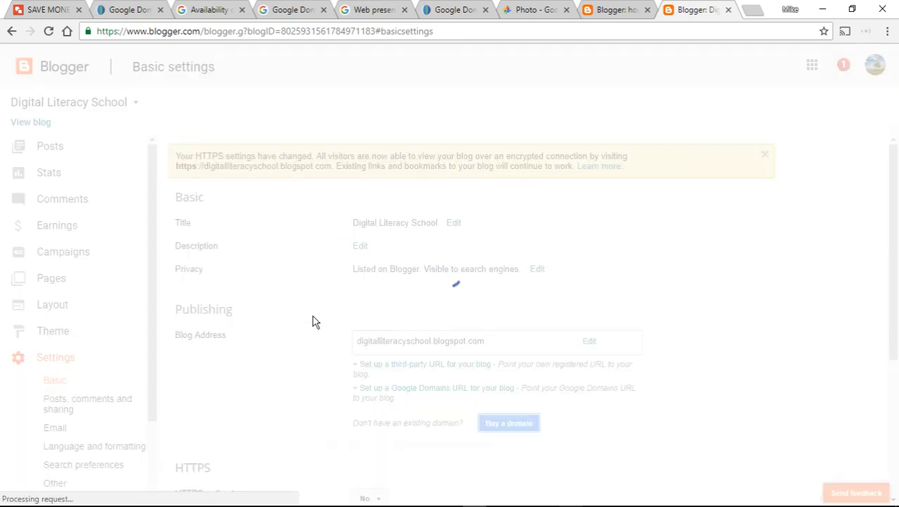